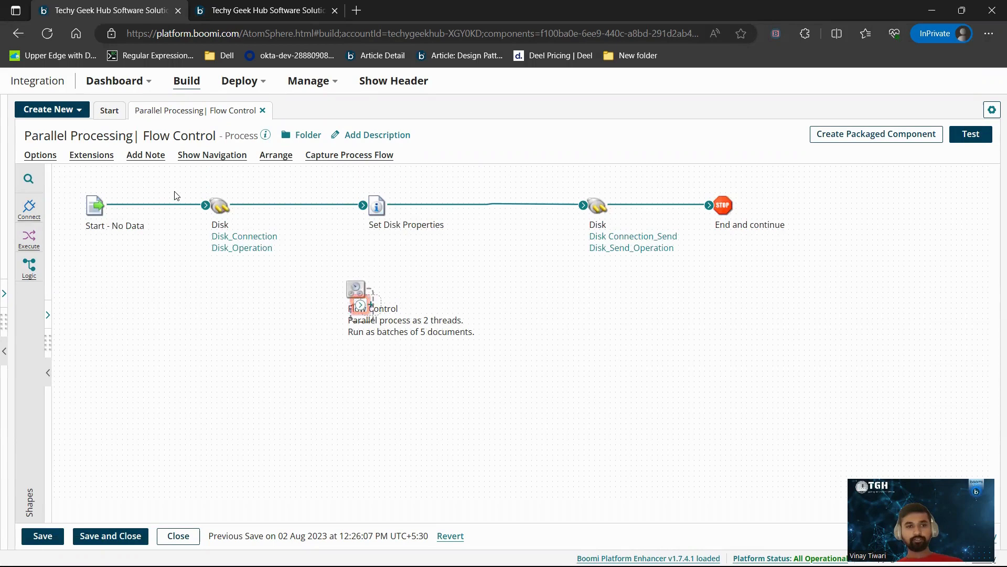
{"action": "mouse_move", "coordinate": [236, 297]}
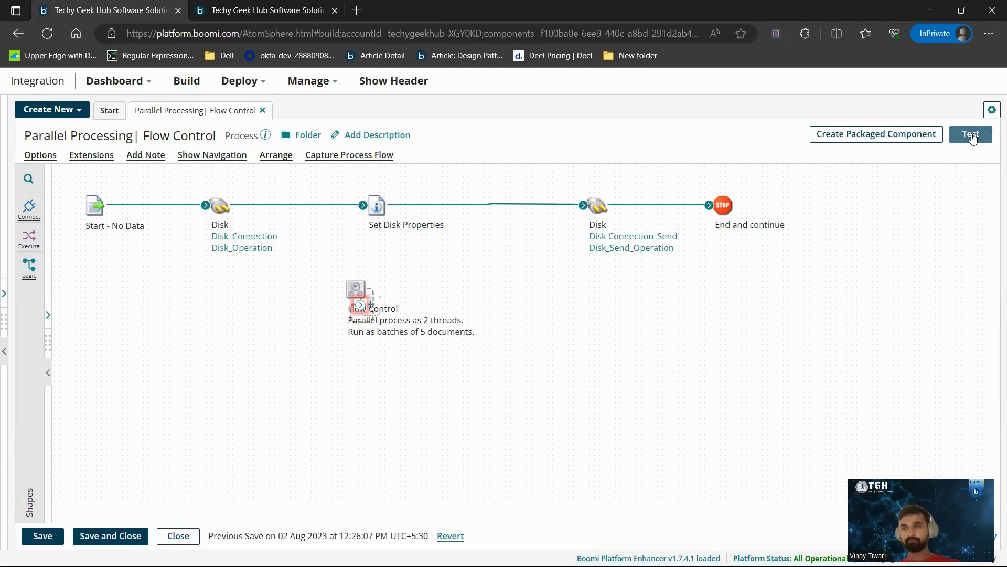
Step: Run a test of the Flow Control process on the LANNI atom
{"action": "left_click", "coordinate": [970, 134]}
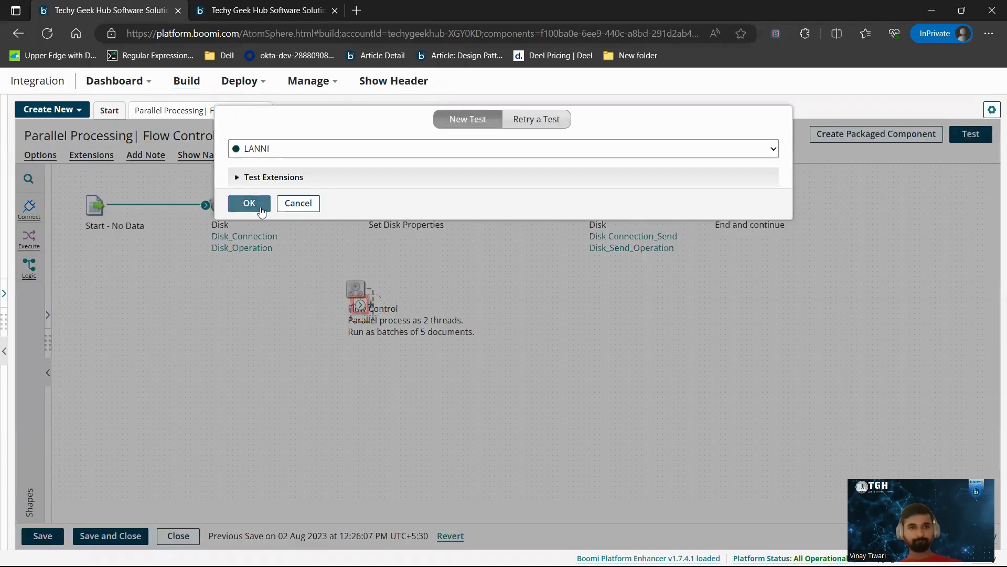
{"action": "left_click", "coordinate": [249, 203]}
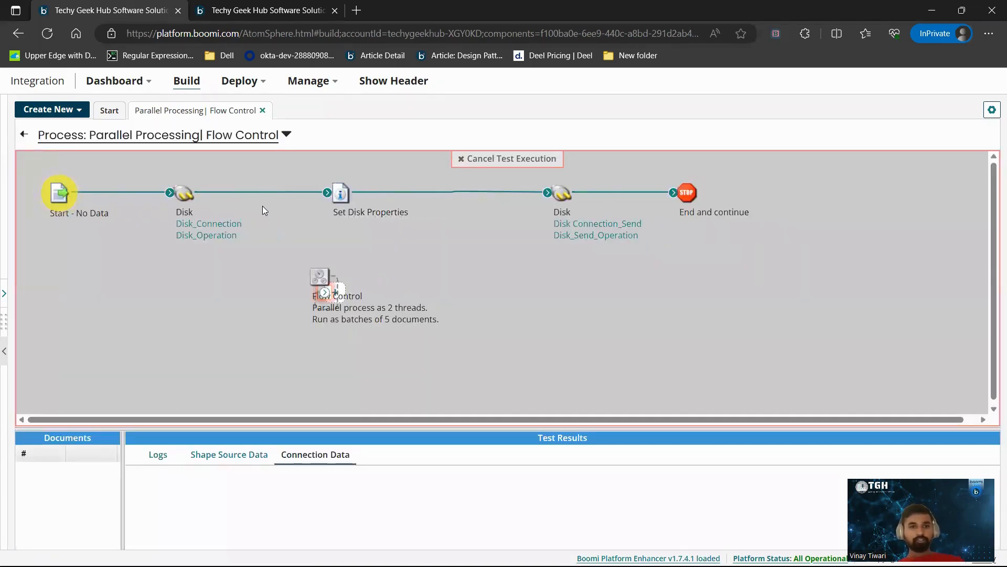
{"action": "mouse_move", "coordinate": [202, 172]}
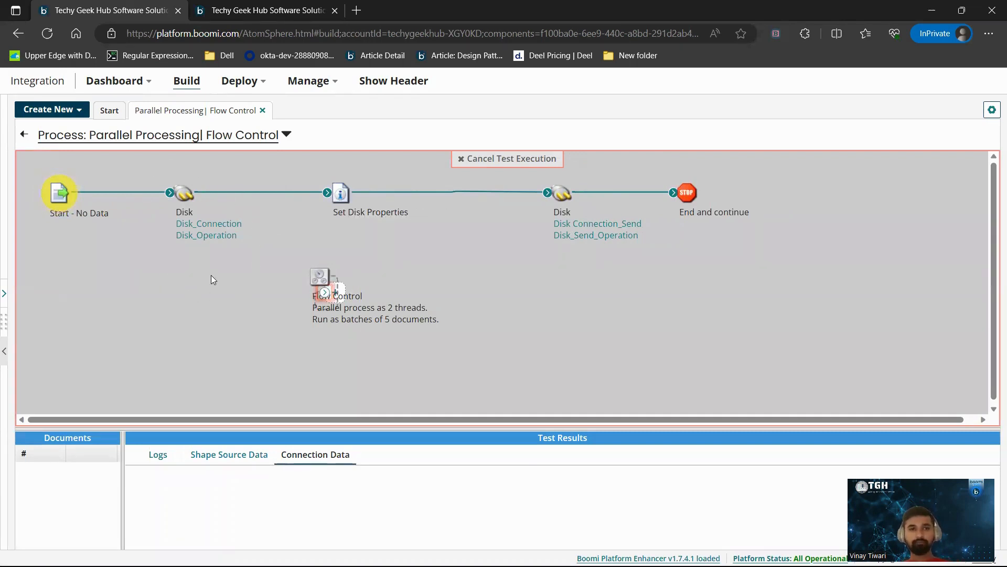
{"action": "mouse_move", "coordinate": [274, 290]}
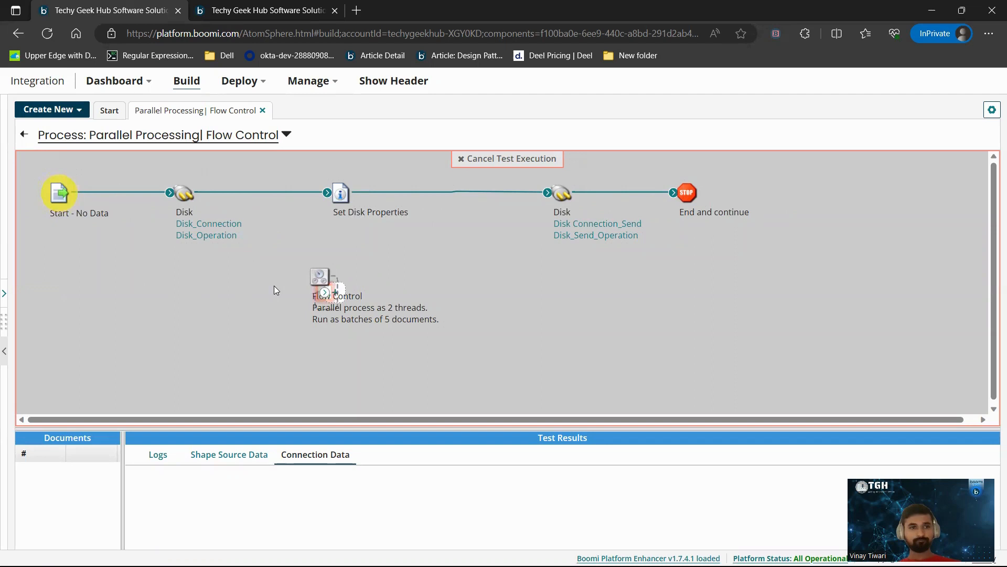
{"action": "mouse_move", "coordinate": [394, 219]}
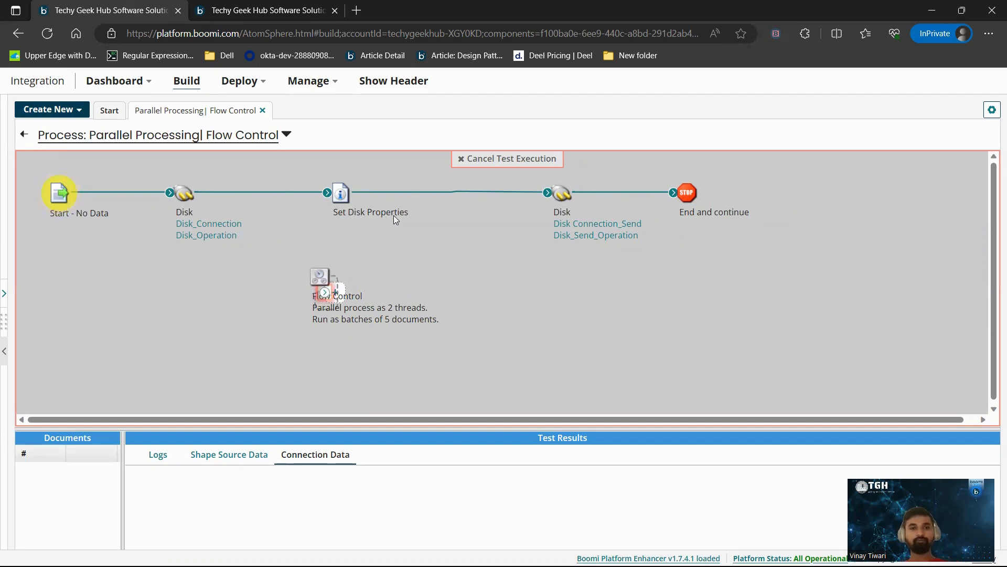
{"action": "mouse_move", "coordinate": [583, 230]}
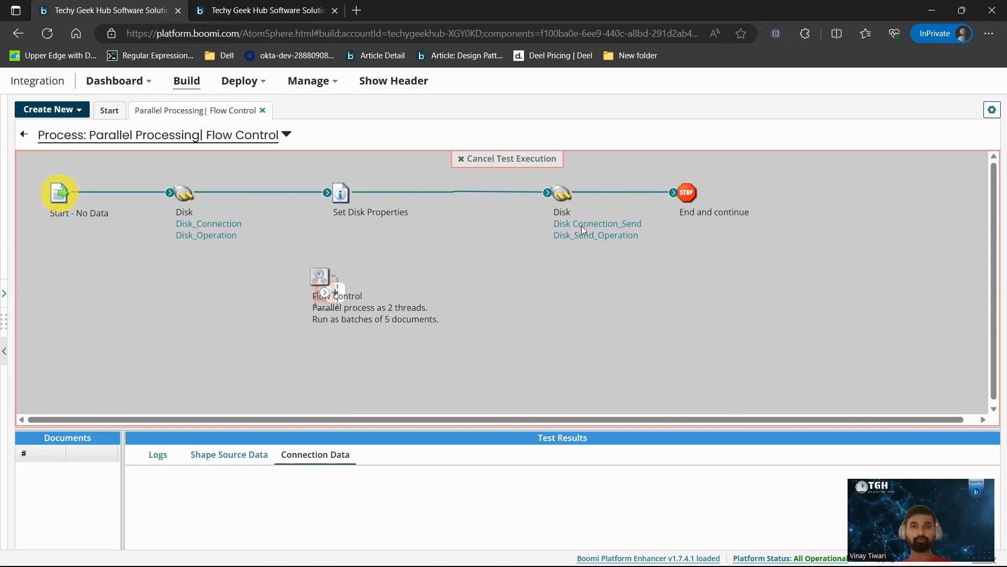
{"action": "mouse_move", "coordinate": [589, 231]}
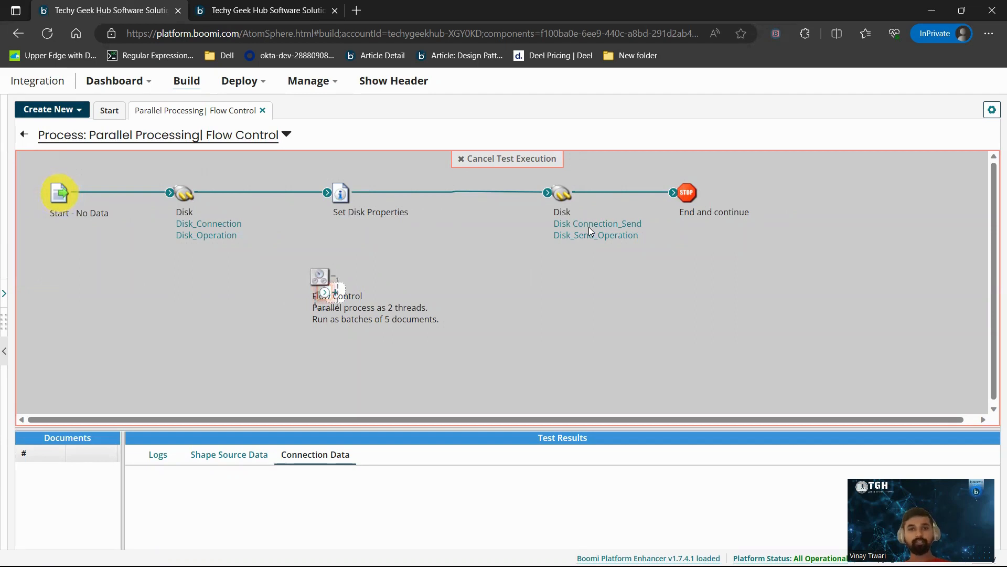
{"action": "mouse_move", "coordinate": [832, 309]}
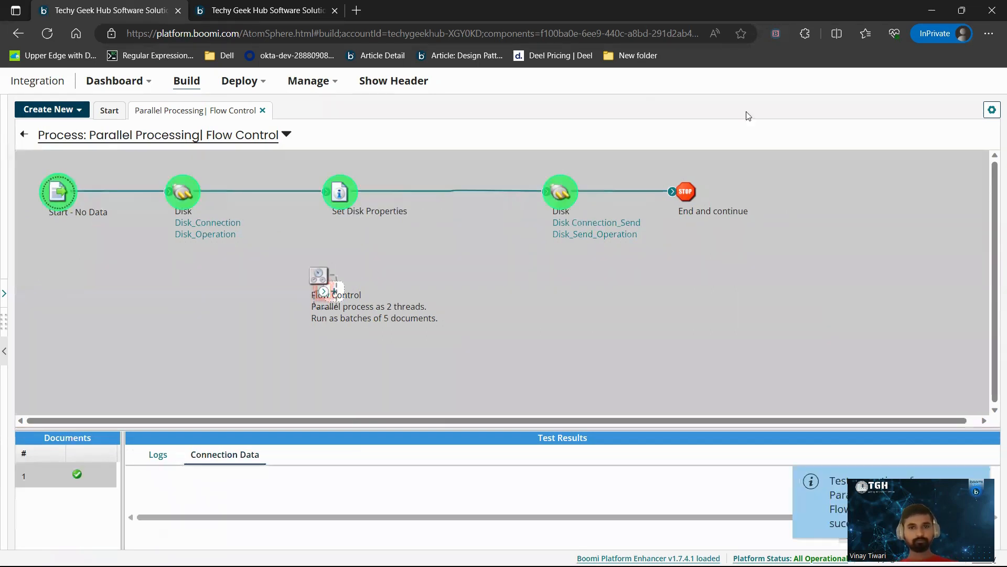
{"action": "mouse_move", "coordinate": [182, 193]}
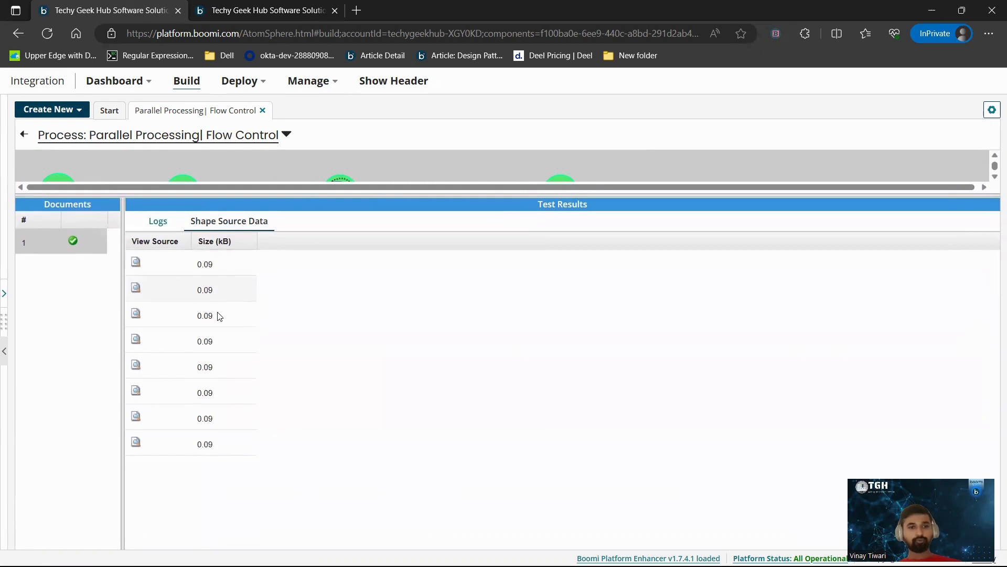
{"action": "mouse_move", "coordinate": [608, 258]}
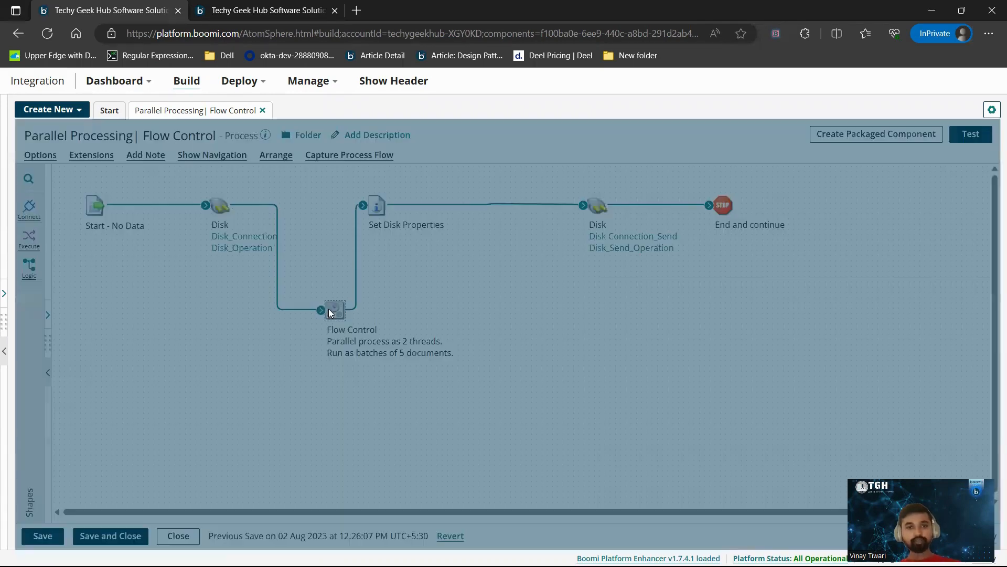
Step: Keep Threads as the Flow Control parallel processing type and change batch size from 5 to 4 documents
{"action": "double_click", "coordinate": [334, 308]}
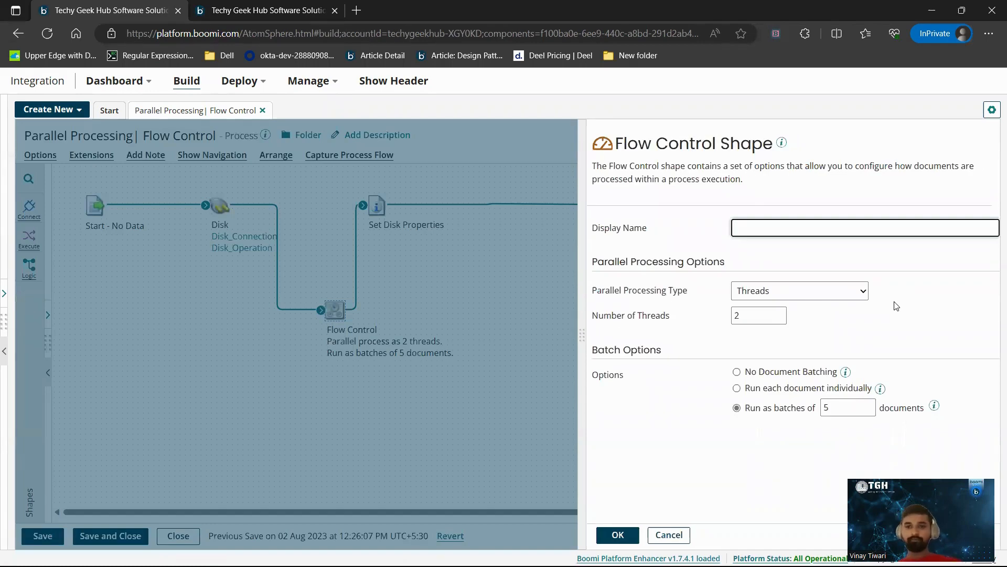
{"action": "left_click", "coordinate": [799, 291]}
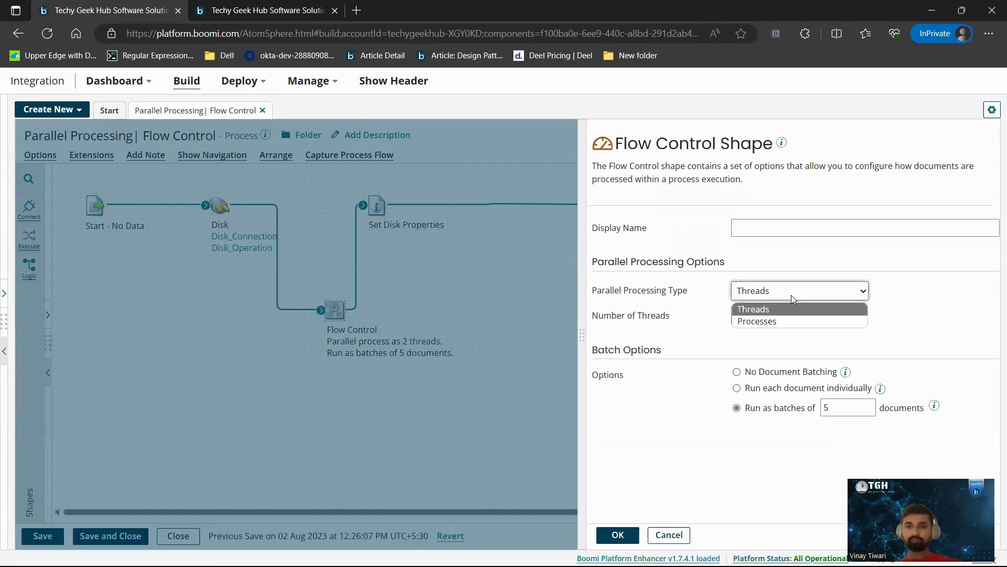
{"action": "mouse_move", "coordinate": [777, 321]}
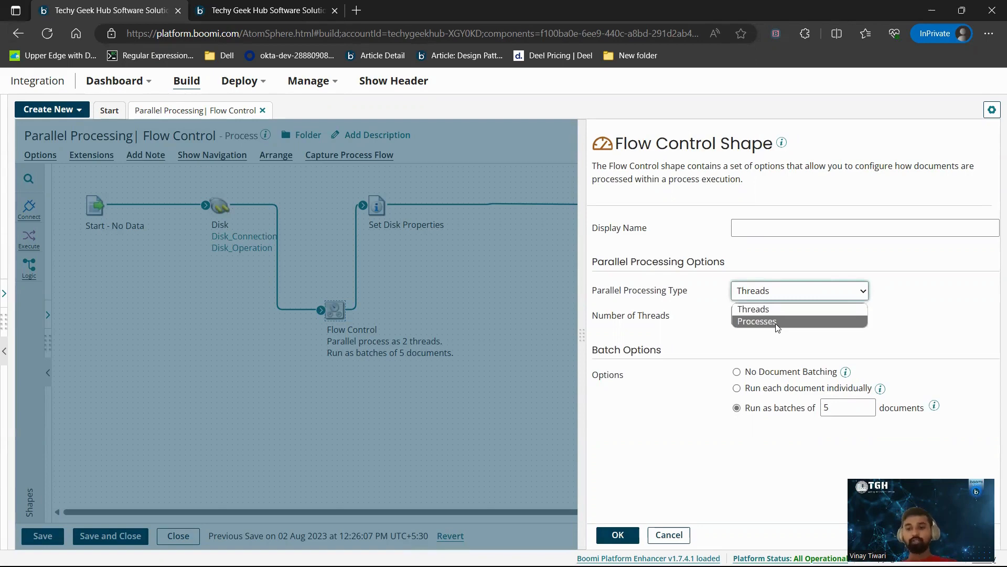
{"action": "mouse_move", "coordinate": [790, 325]}
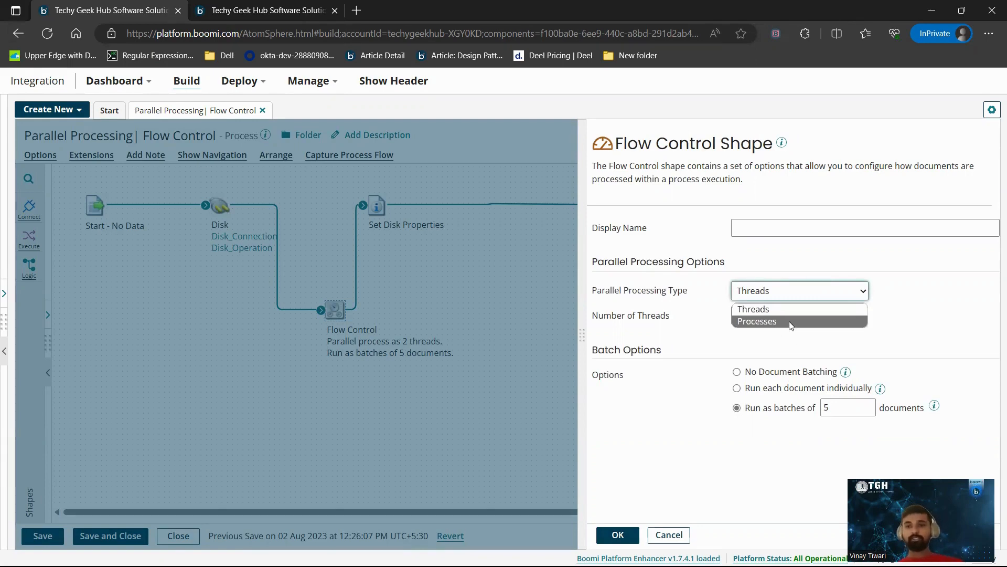
{"action": "left_click", "coordinate": [754, 309]}
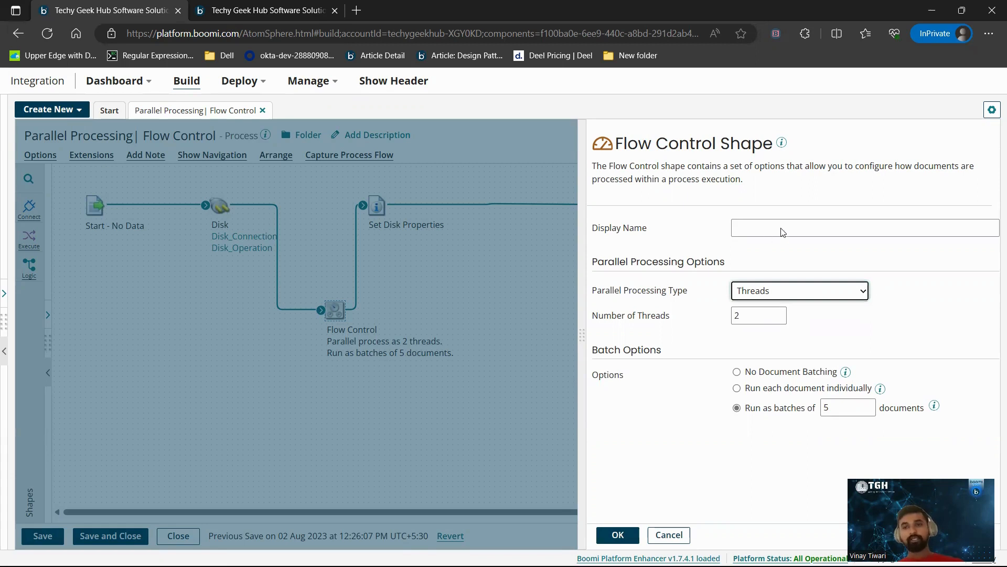
{"action": "mouse_move", "coordinate": [881, 224]}
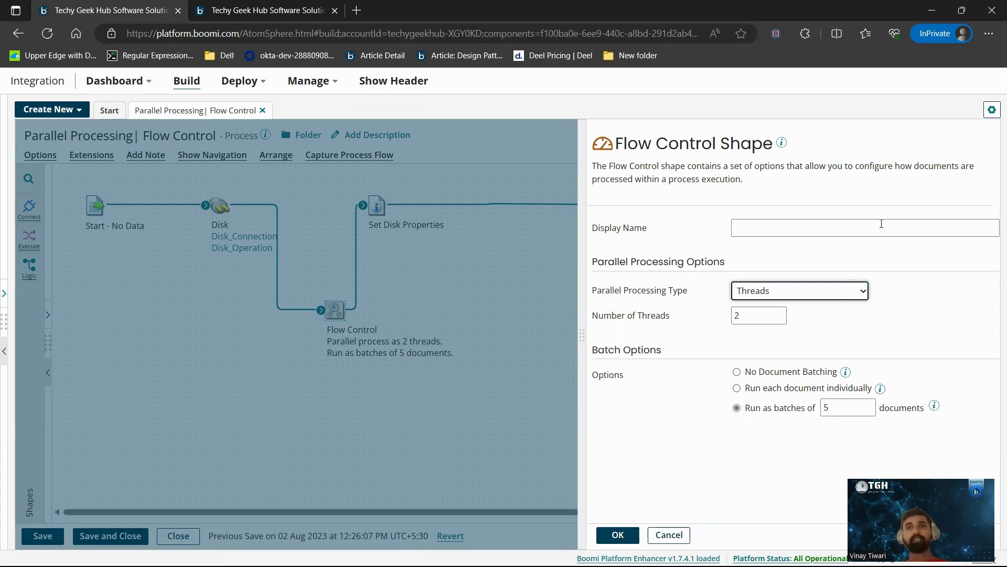
{"action": "left_click", "coordinate": [800, 291]}
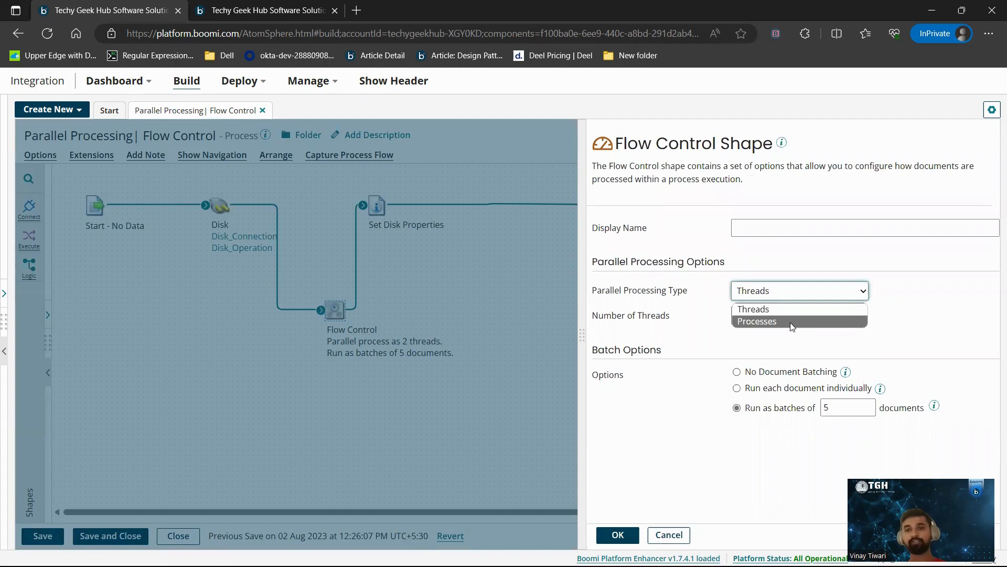
{"action": "left_click", "coordinate": [753, 309]}
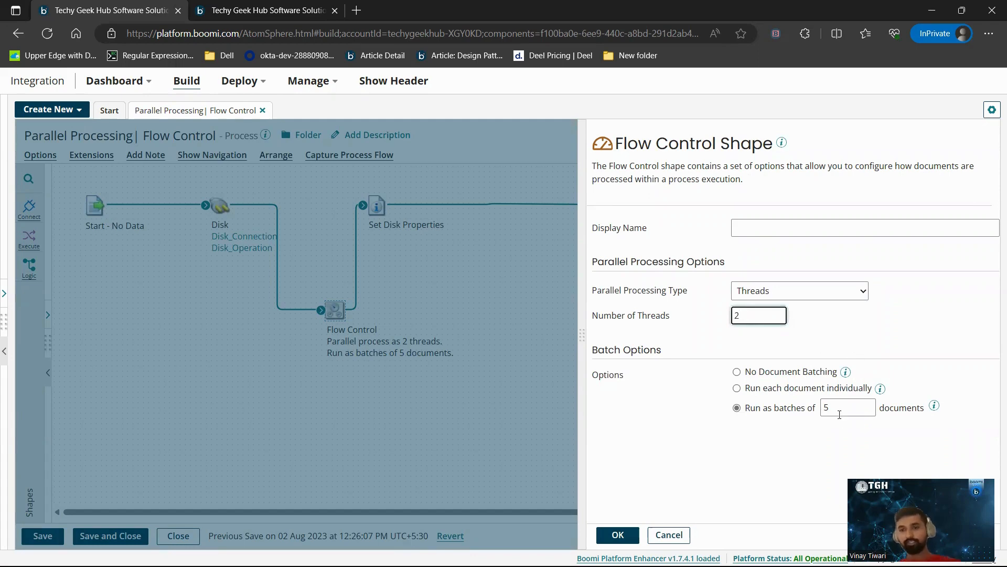
{"action": "left_click", "coordinate": [846, 407]}
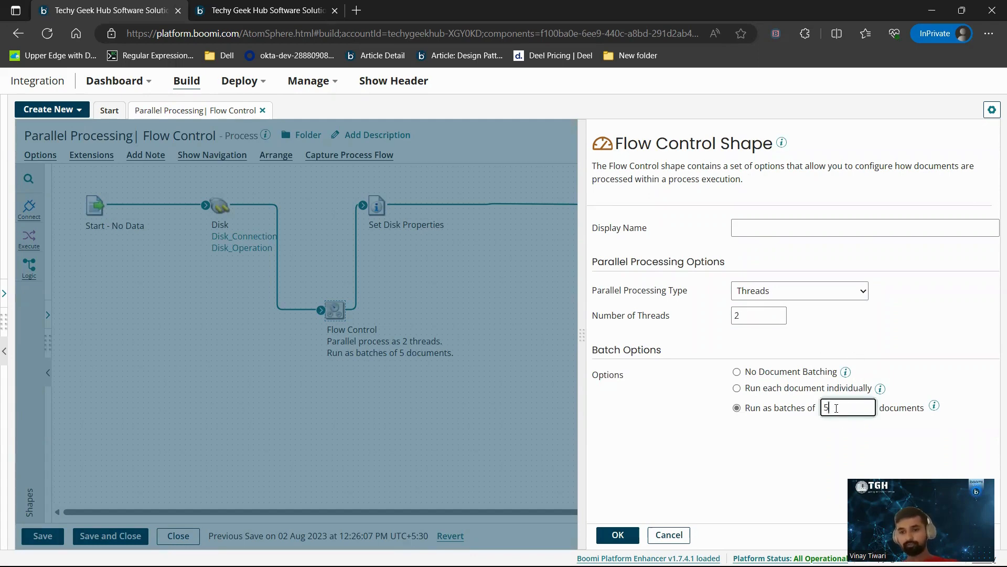
{"action": "key", "text": "Backspace"}
{"action": "type", "text": "4"}
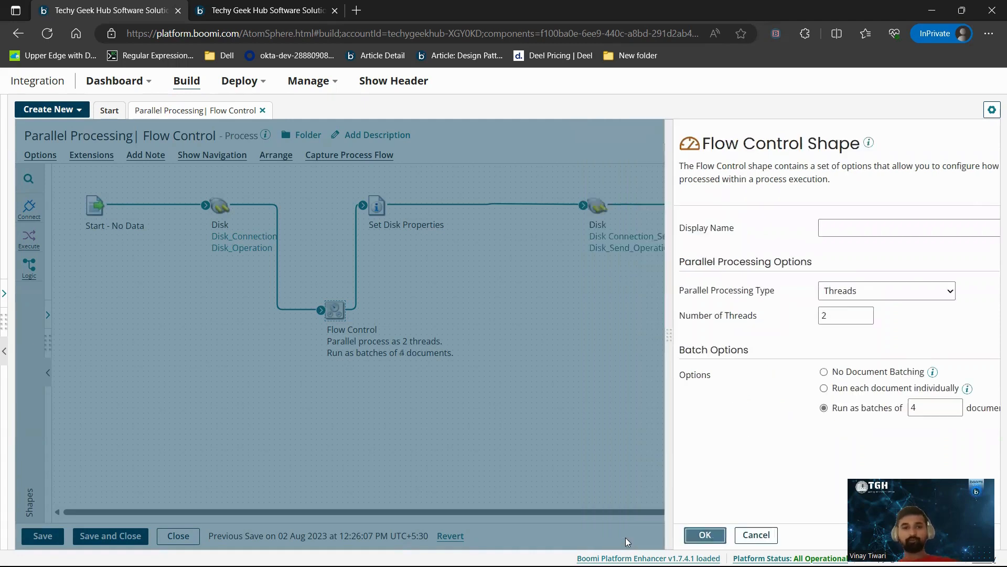
{"action": "left_click", "coordinate": [704, 534]}
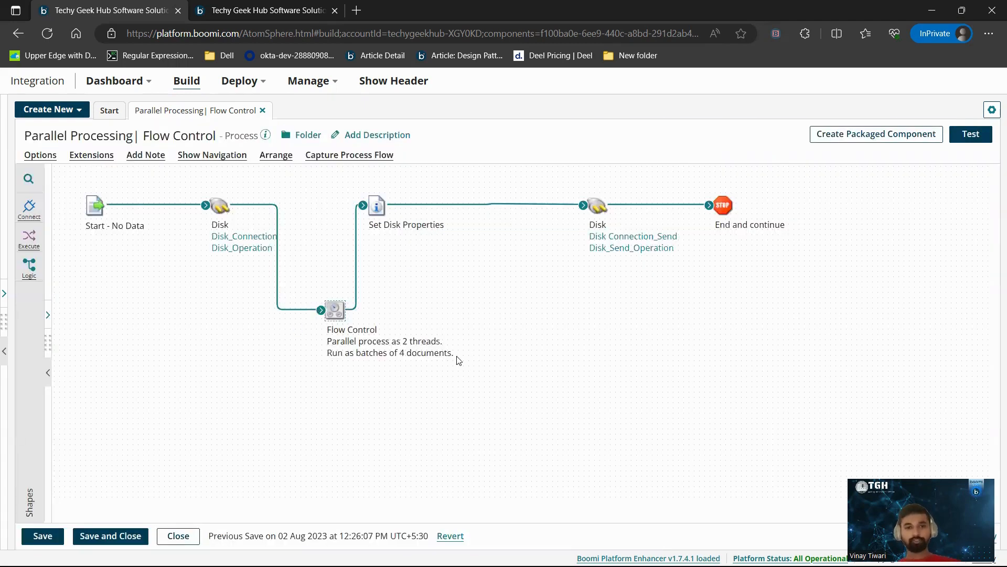
{"action": "mouse_move", "coordinate": [333, 195]}
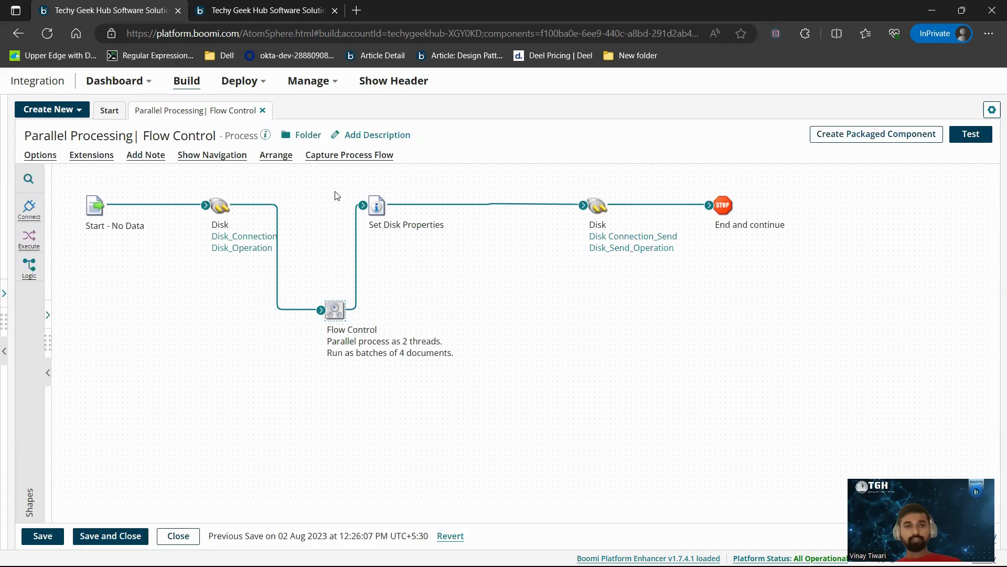
{"action": "mouse_move", "coordinate": [468, 236]}
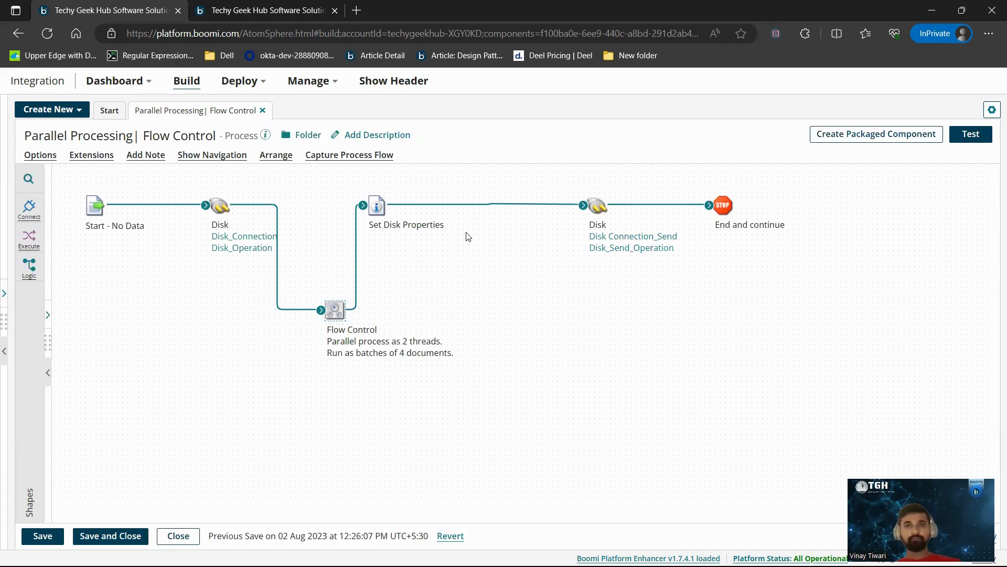
{"action": "mouse_move", "coordinate": [815, 213]}
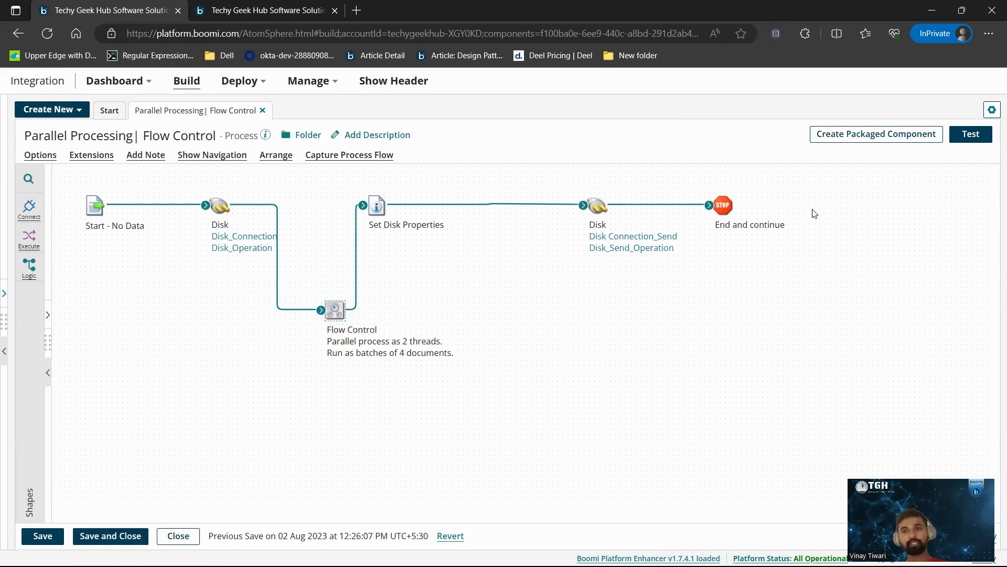
{"action": "mouse_move", "coordinate": [660, 357]}
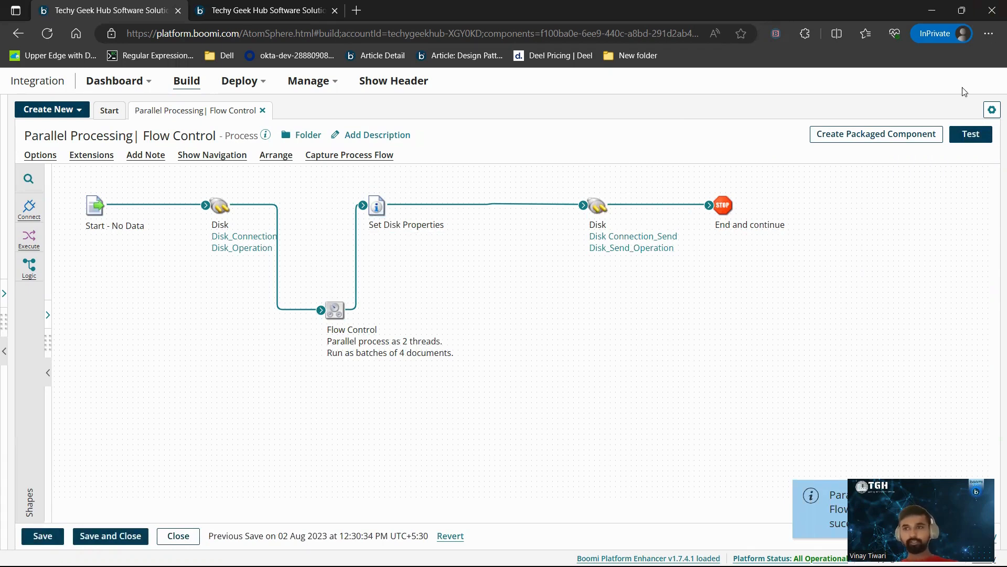
Step: Start creating a packaged component and move to the add-details stage
{"action": "left_click", "coordinate": [876, 133]}
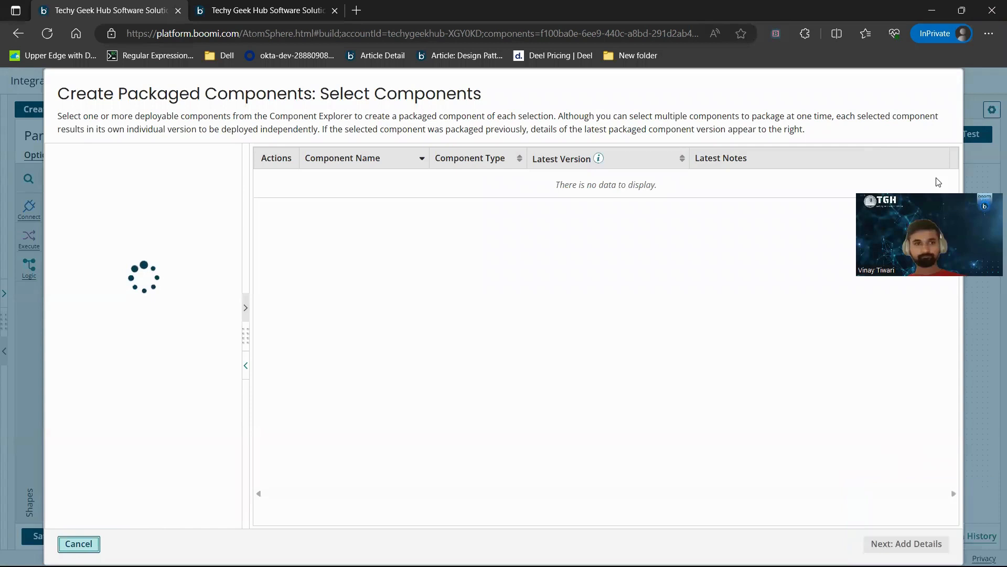
{"action": "left_click", "coordinate": [906, 544]}
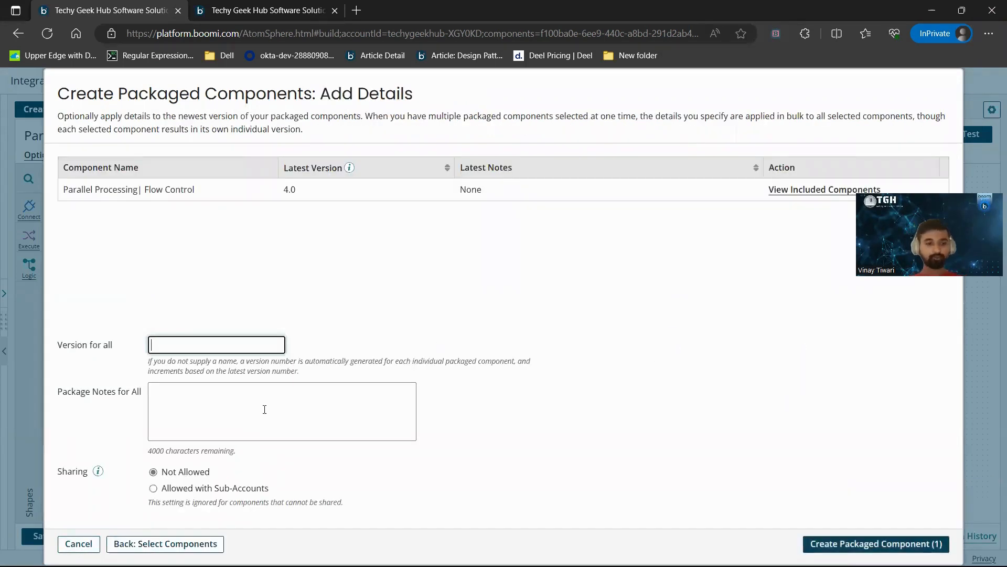
Step: Enter package notes 'Test Parallel processing', copy them, and create the packaged component
{"action": "left_click", "coordinate": [281, 411]}
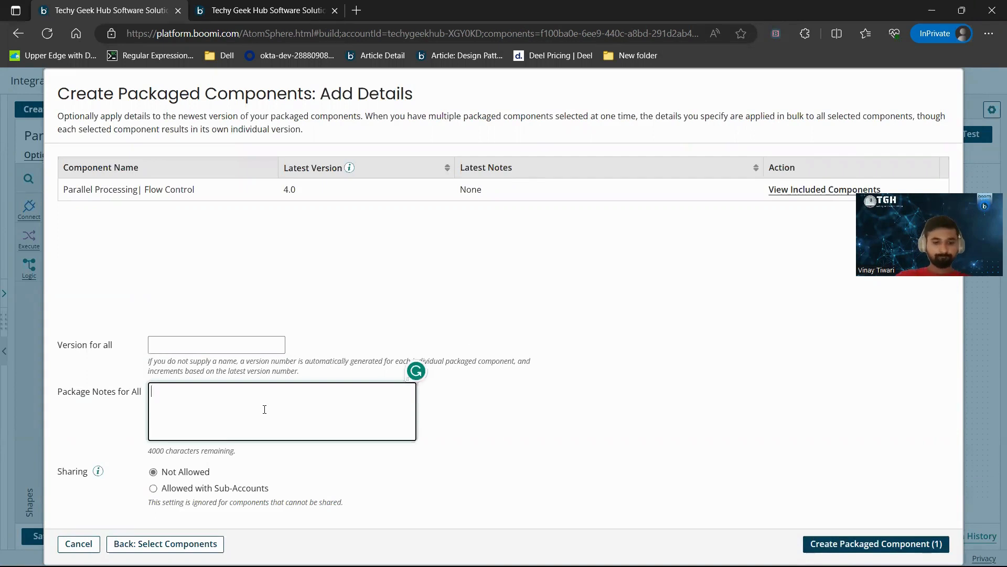
{"action": "type", "text": "Test"}
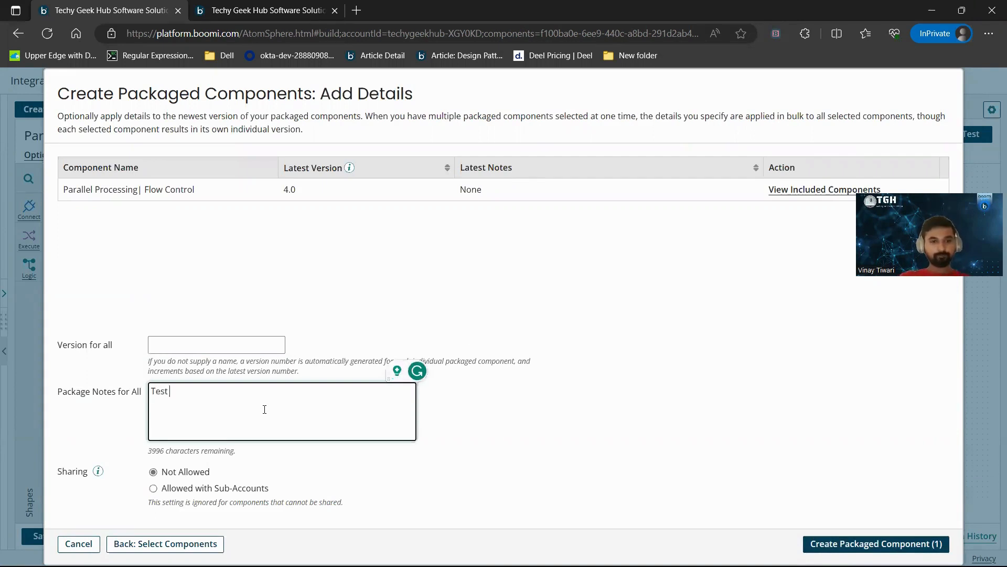
{"action": "type", "text": "Pra"}
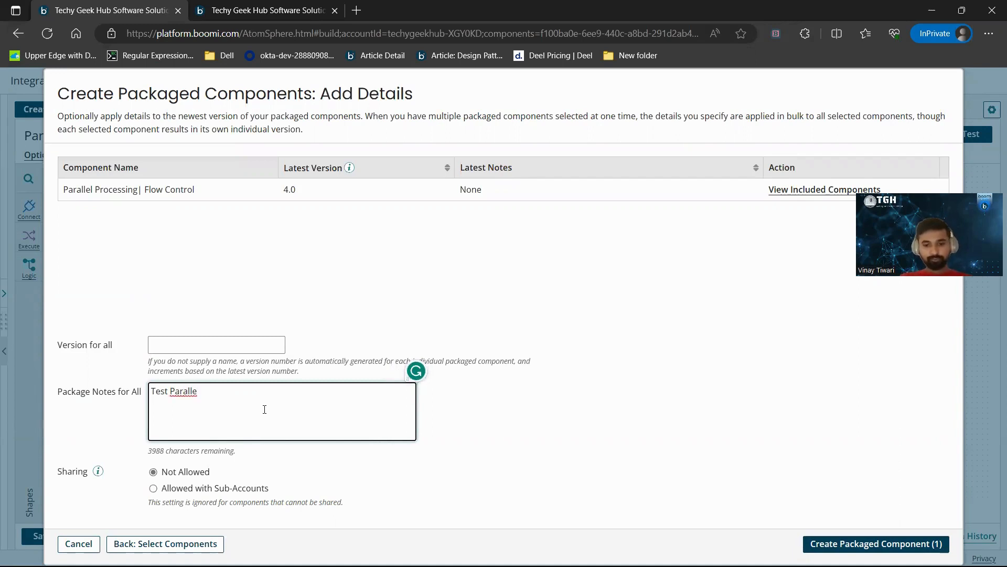
{"action": "type", "text": "l"}
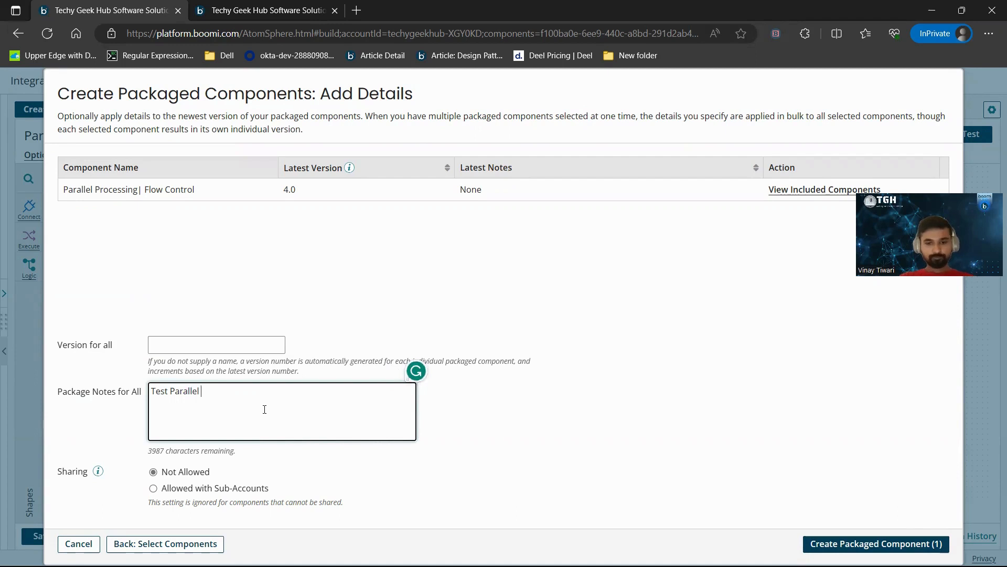
{"action": "type", "text": "processing"}
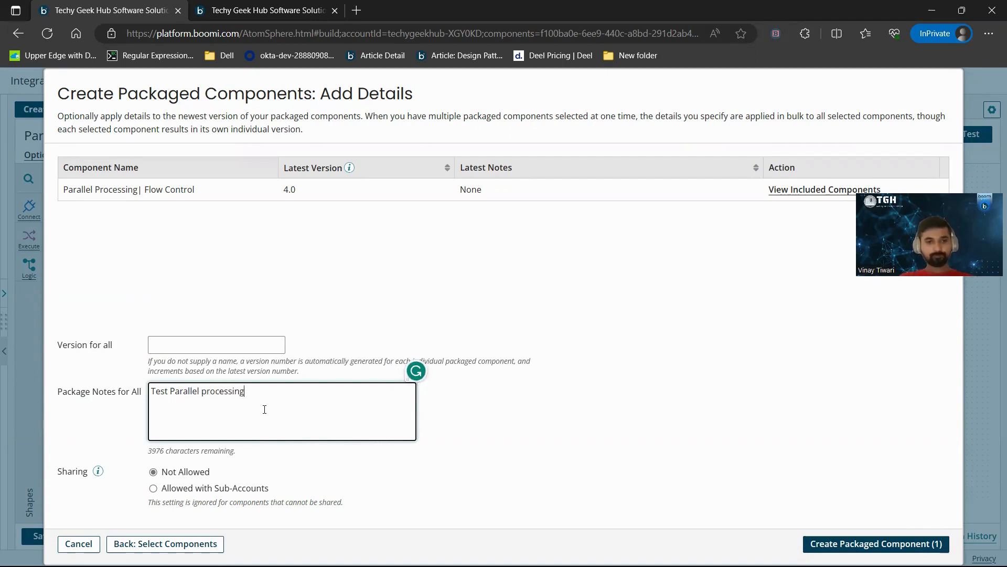
{"action": "double_click", "coordinate": [206, 391]}
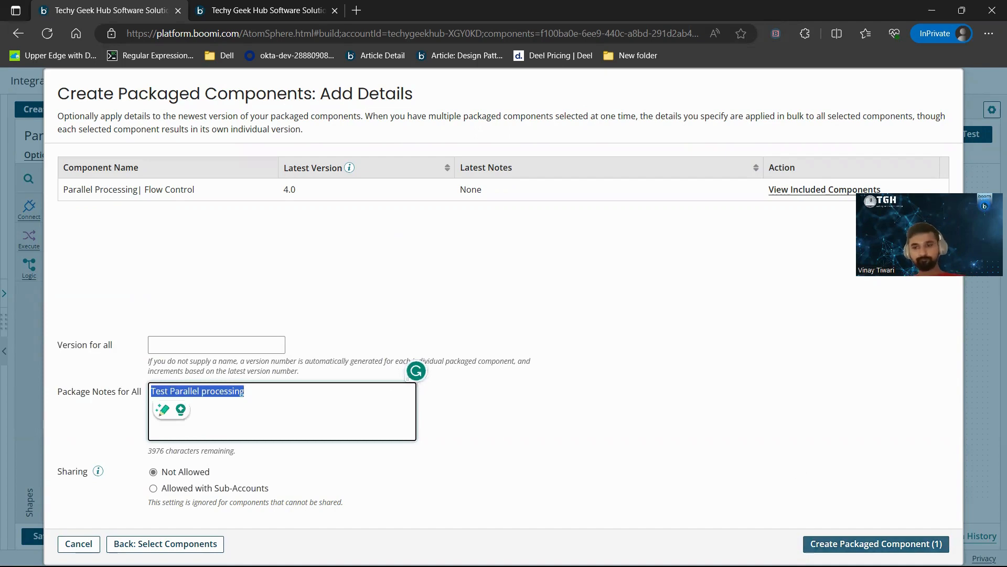
{"action": "left_click", "coordinate": [875, 544]}
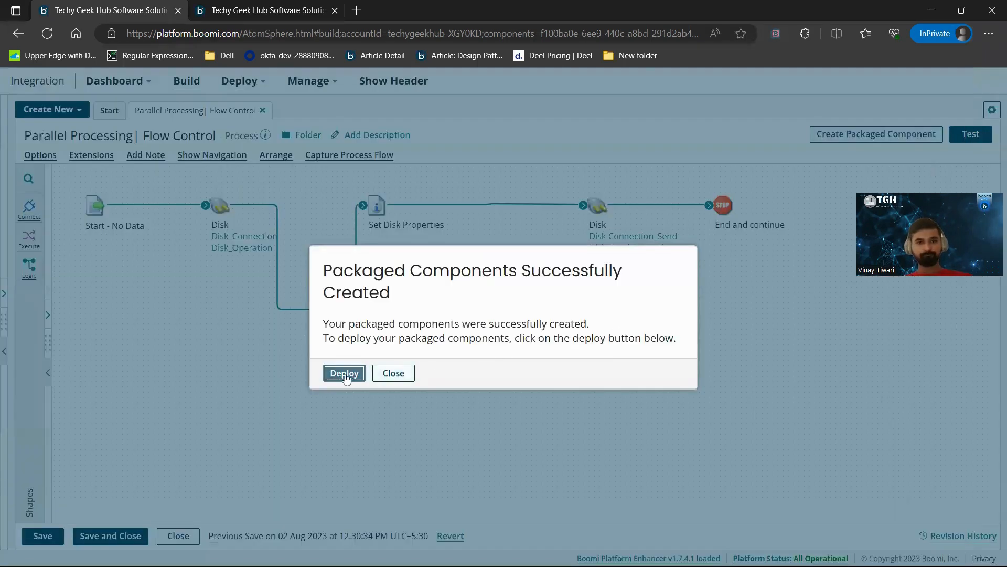
Step: Begin deployment, choosing the LANNI environment with notes 'Test Parallel processing'
{"action": "left_click", "coordinate": [345, 372]}
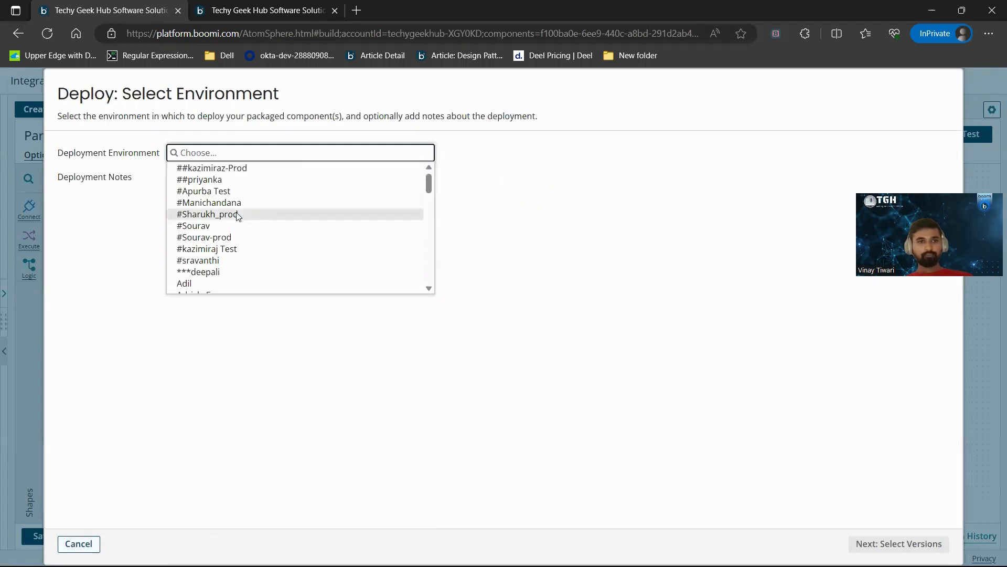
{"action": "scroll", "scroll_direction": "down", "scroll_amount": 3}
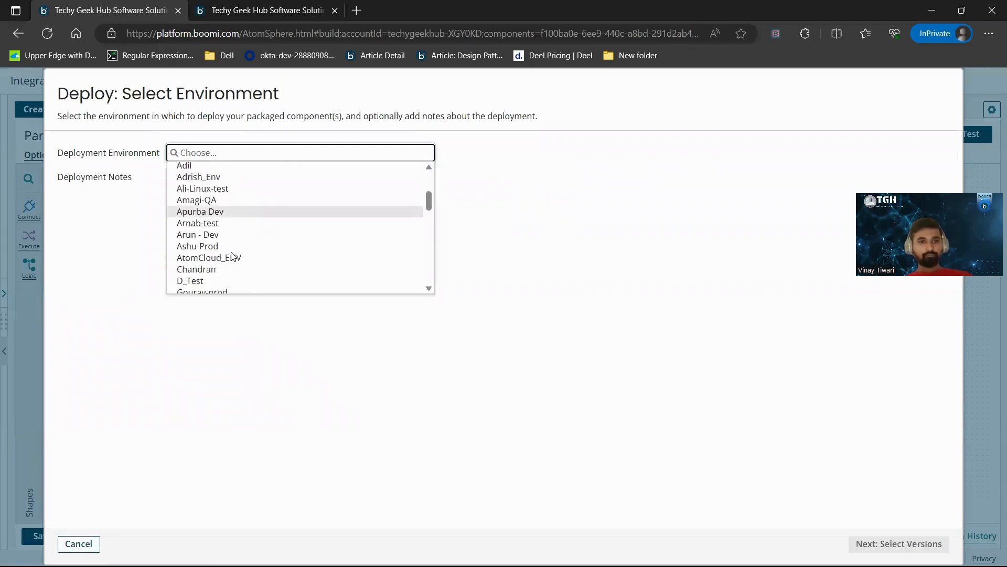
{"action": "type", "text": "LANNI"}
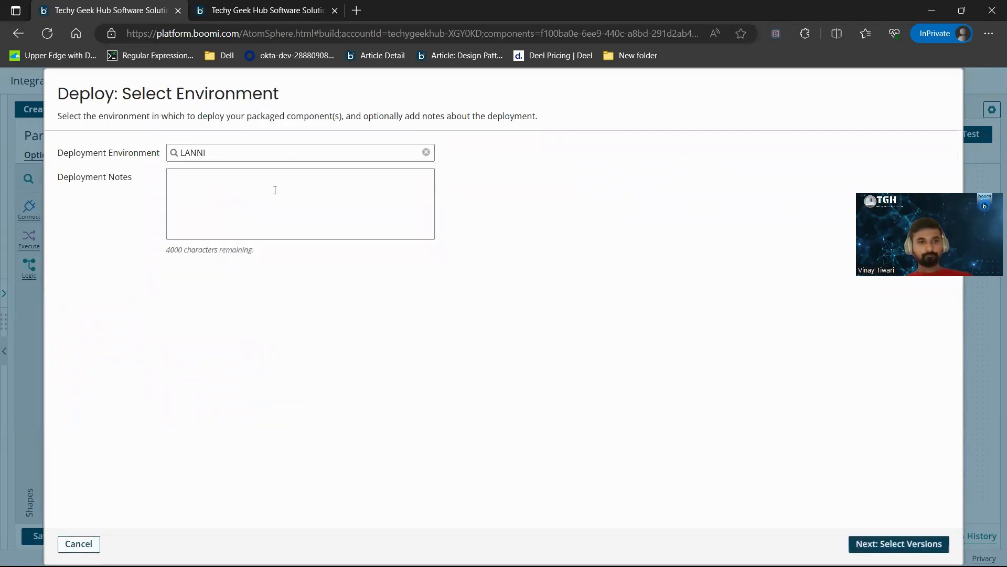
{"action": "type", "text": "Test Parallel processing"}
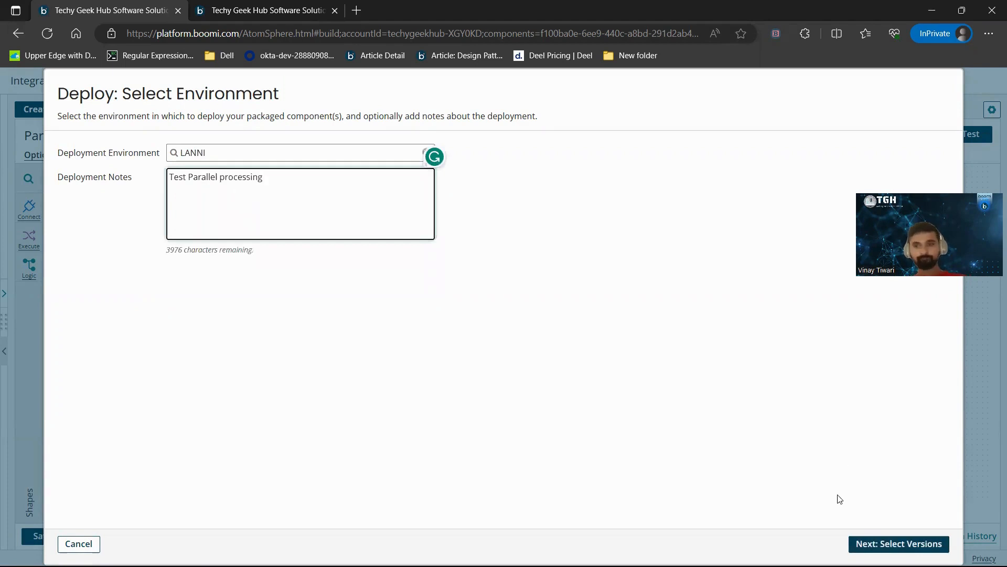
Step: Proceed through version selection and review, then deploy version 5.0 to LANNI
{"action": "left_click", "coordinate": [899, 543]}
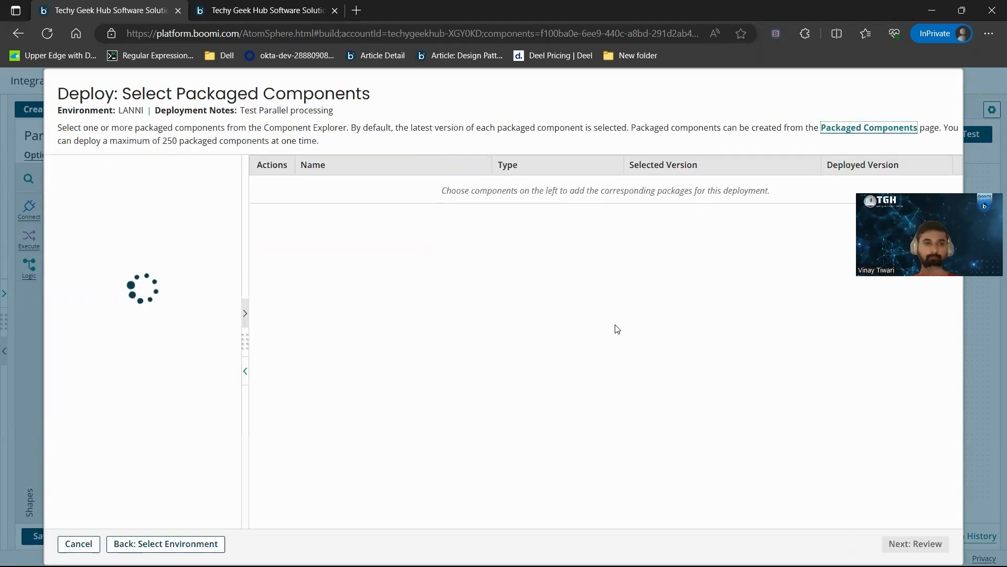
{"action": "mouse_move", "coordinate": [957, 151]}
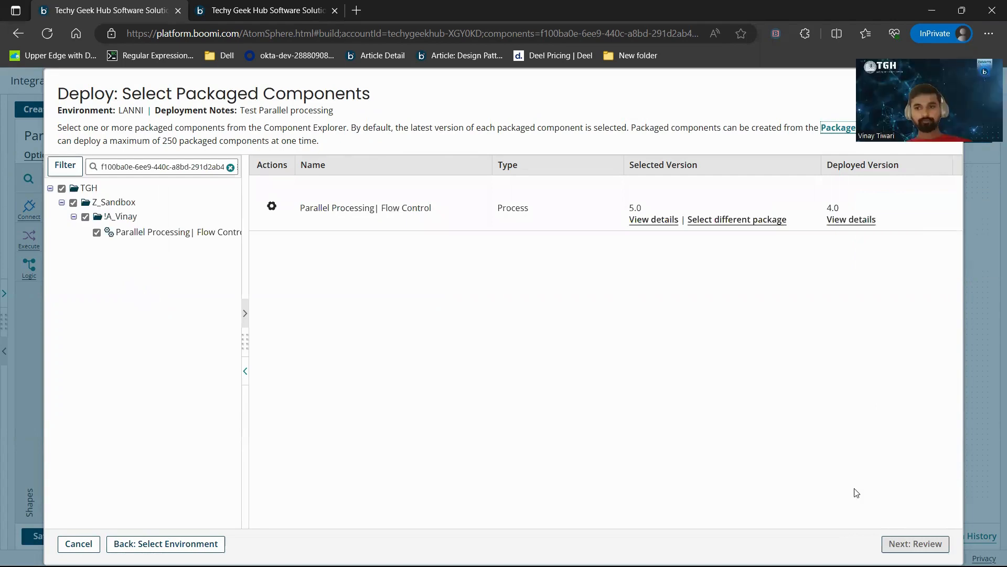
{"action": "left_click", "coordinate": [915, 543]}
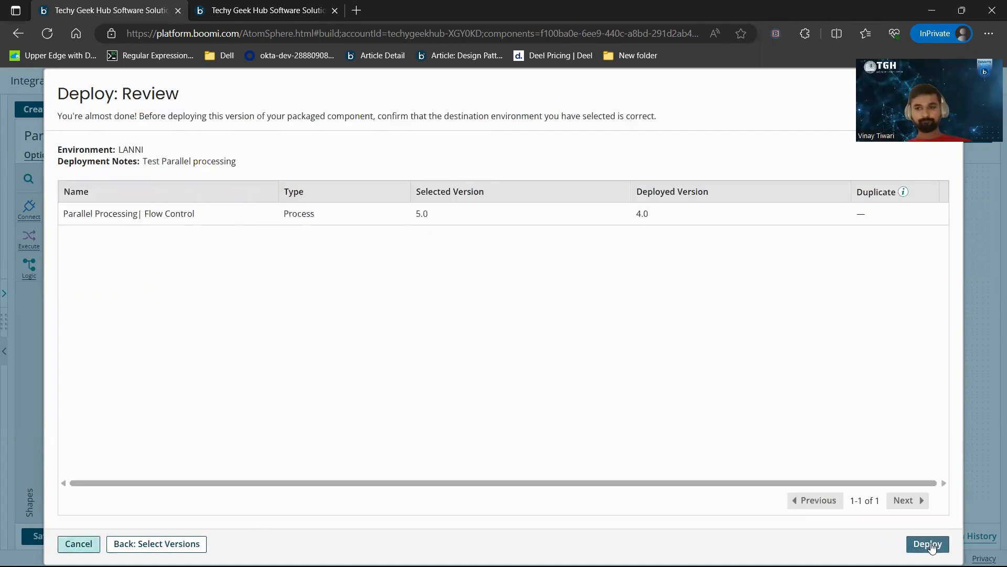
{"action": "left_click", "coordinate": [927, 543]}
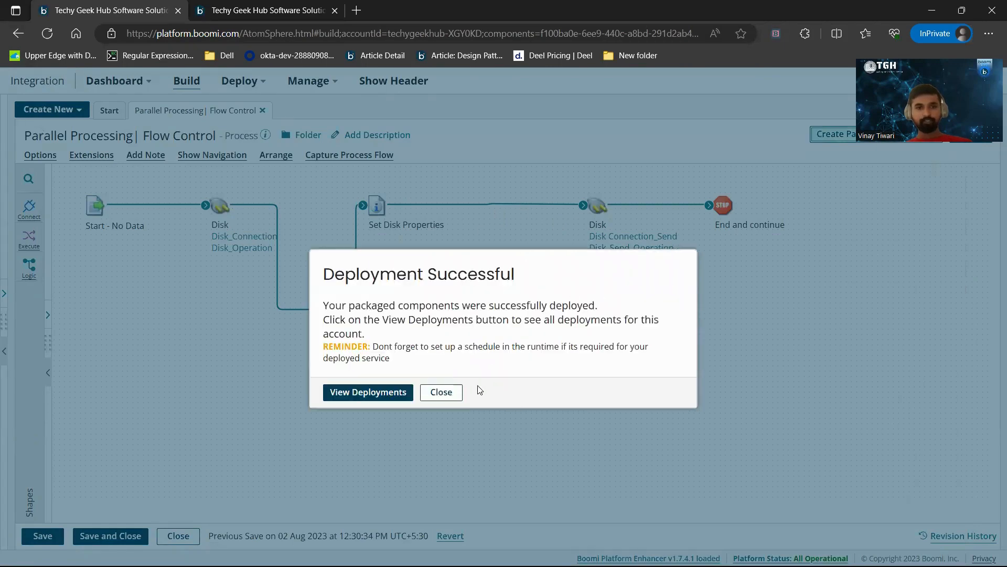
{"action": "left_click", "coordinate": [441, 392]}
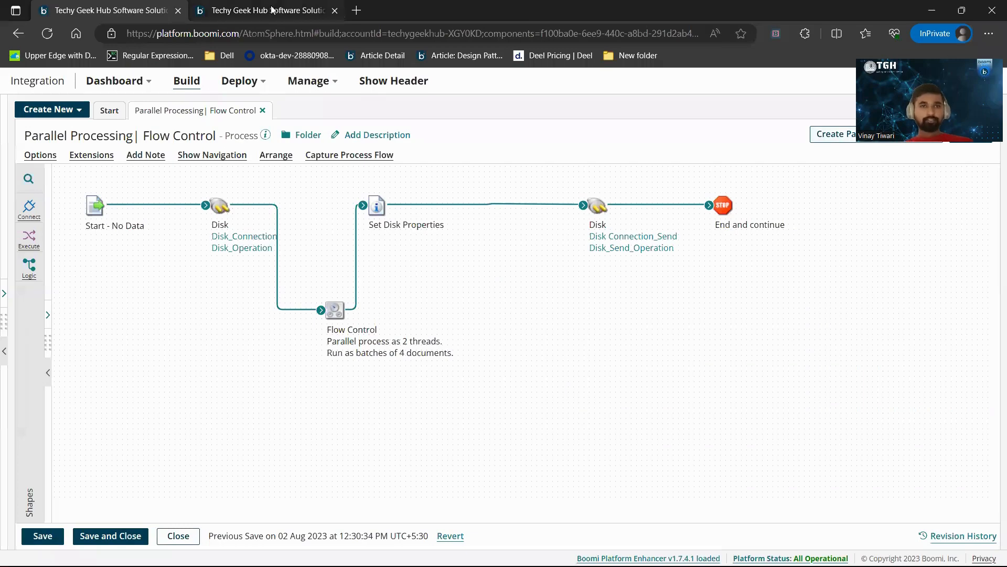
Step: From Process Reporting, manually execute Parallel Processing| Flow Control on the LANNI atom
{"action": "left_click", "coordinate": [308, 81]}
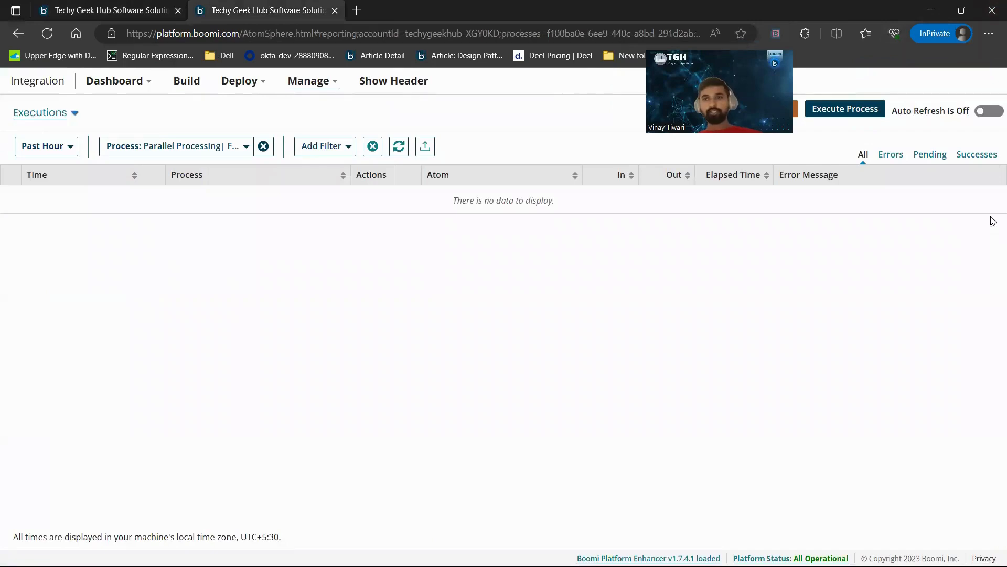
{"action": "mouse_move", "coordinate": [820, 88]}
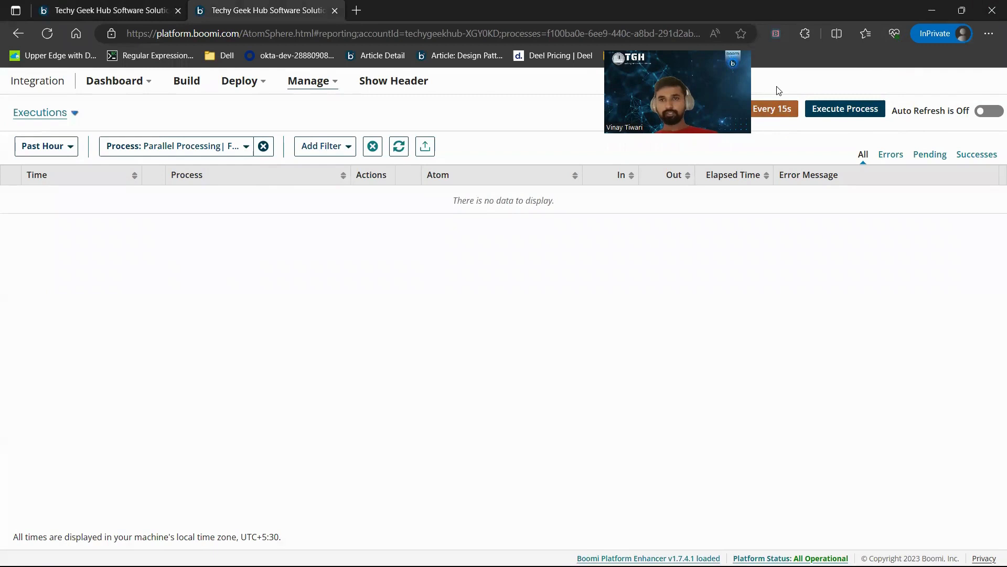
{"action": "left_click", "coordinate": [844, 109]}
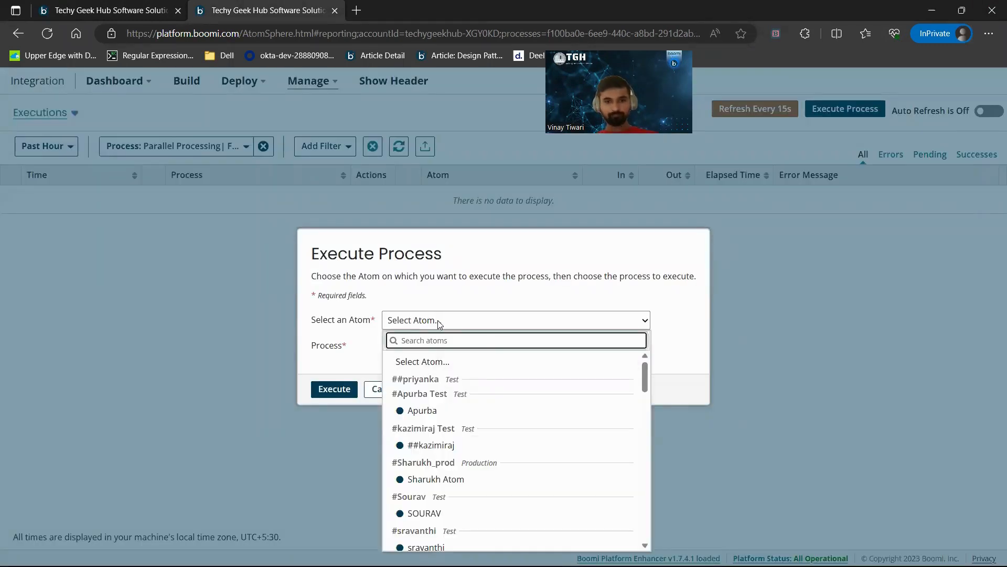
{"action": "type", "text": "lan"}
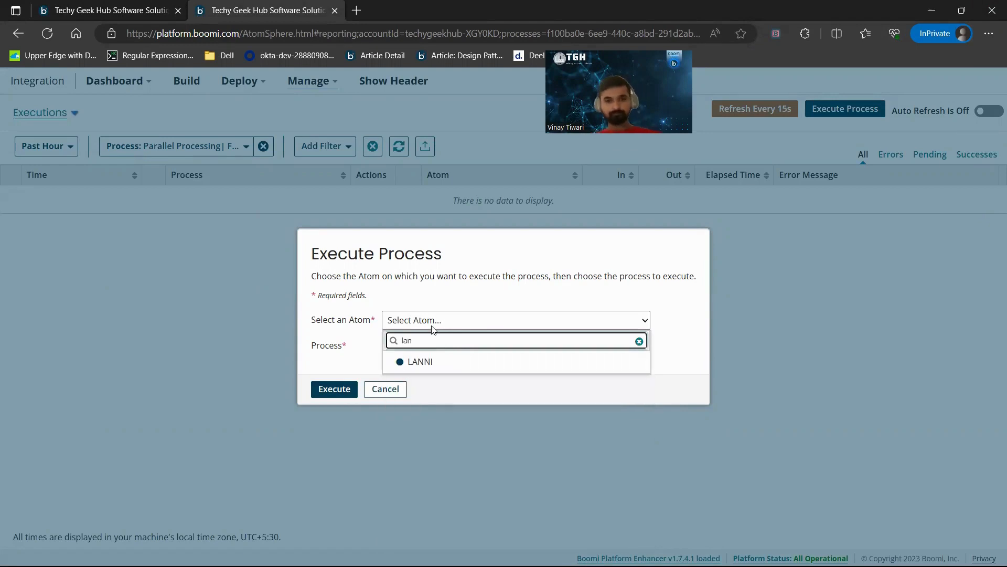
{"action": "left_click", "coordinate": [420, 361]}
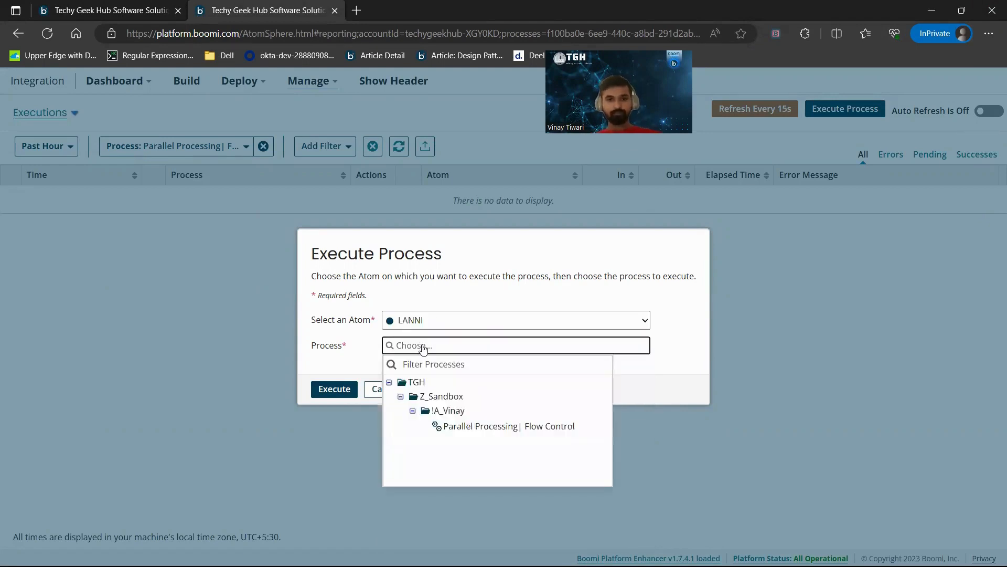
{"action": "left_click", "coordinate": [508, 425]}
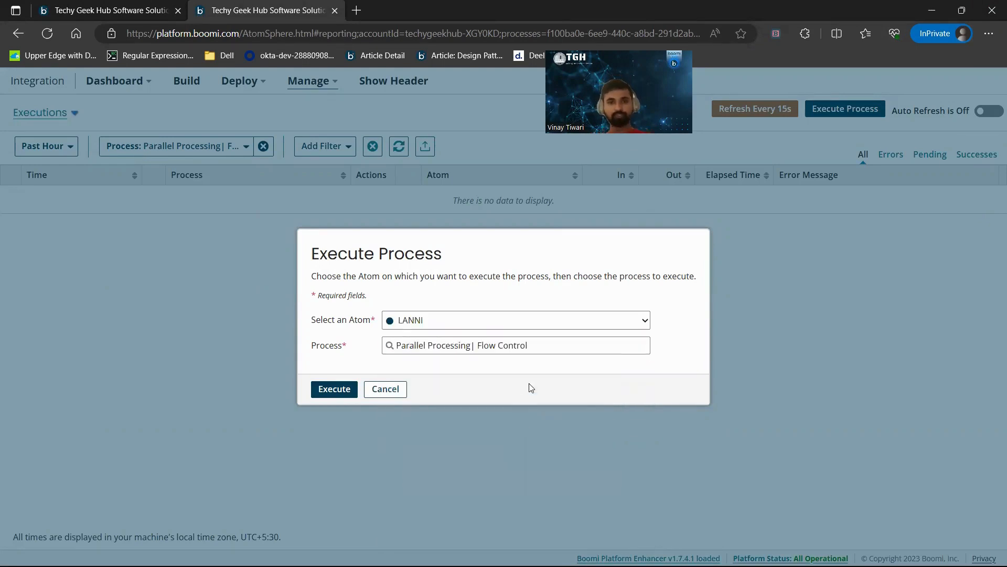
{"action": "left_click", "coordinate": [334, 389]}
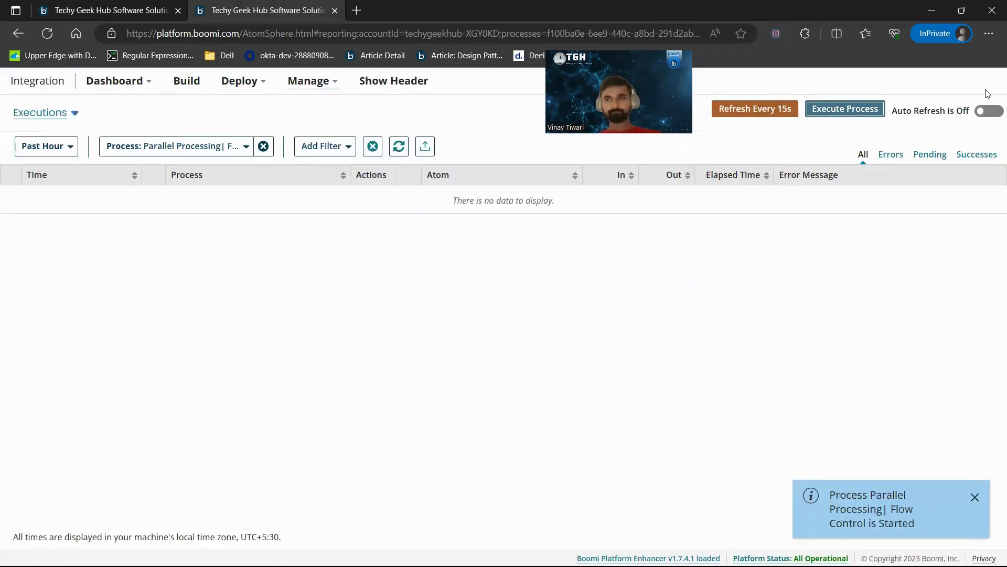
Step: Turn on Auto Refresh so the LANNI execution row appears in the list
{"action": "left_click", "coordinate": [988, 110]}
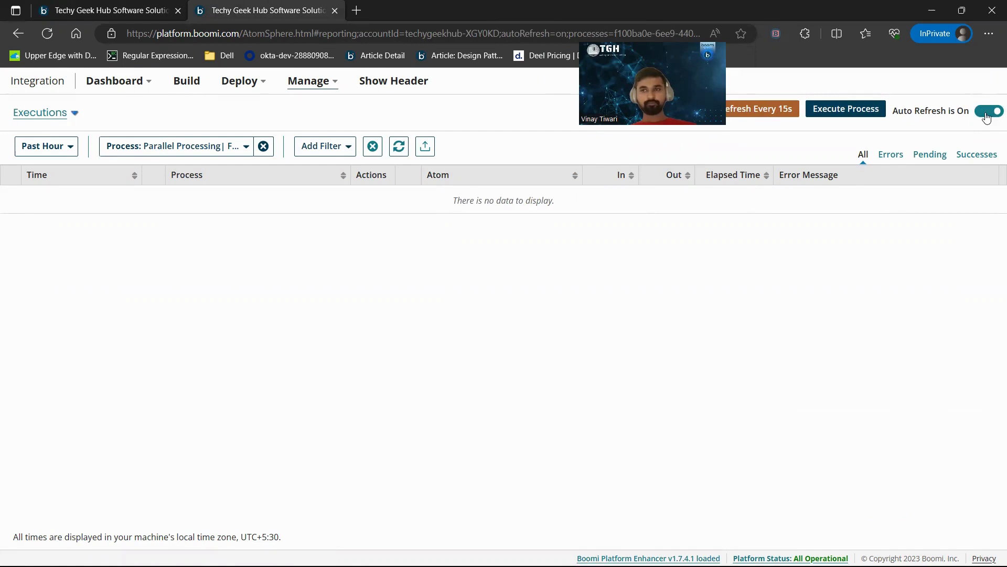
{"action": "left_click", "coordinate": [988, 110]}
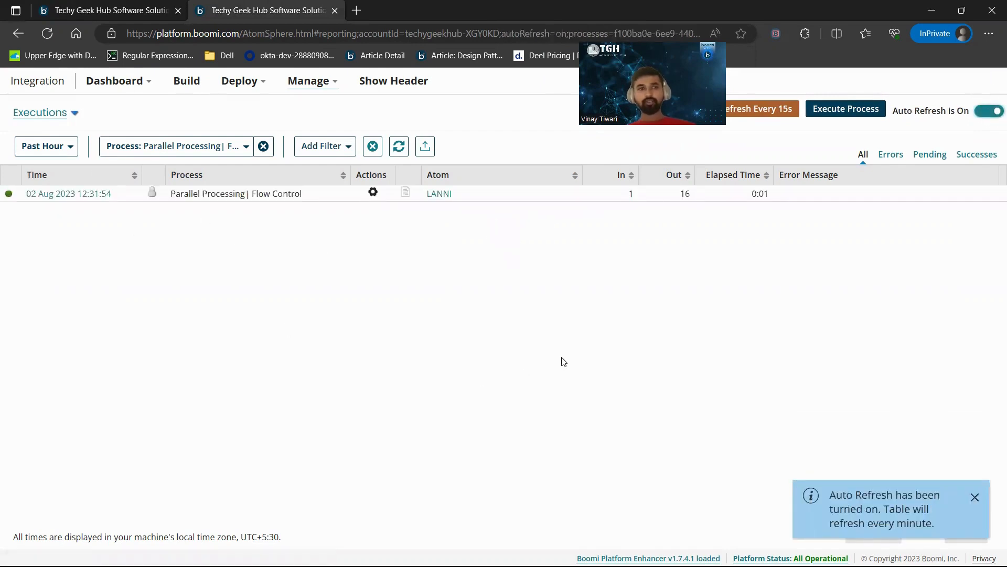
{"action": "mouse_move", "coordinate": [108, 253]}
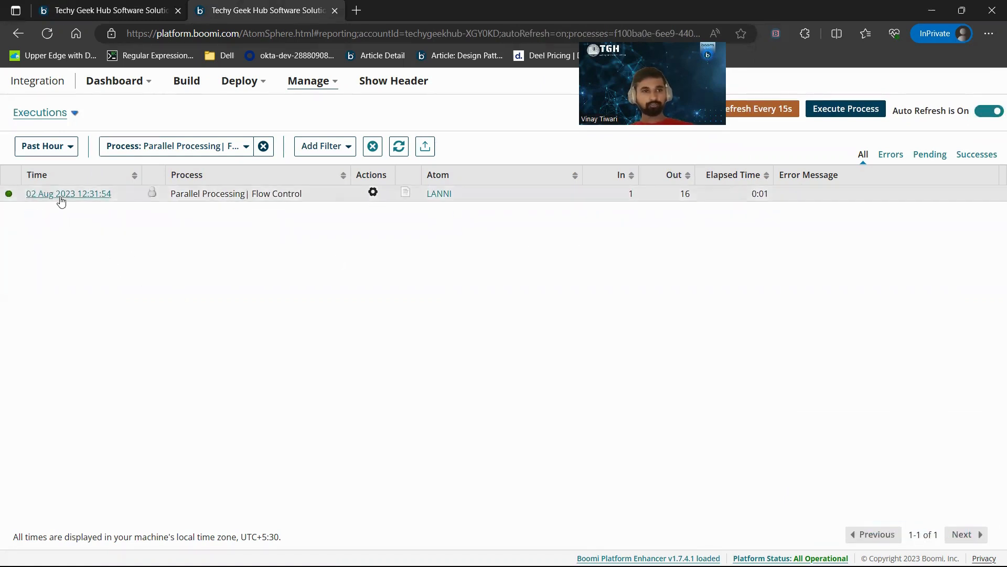
Step: View the Process State of the 12:31:54 execution via its Actions menu
{"action": "left_click", "coordinate": [68, 193]}
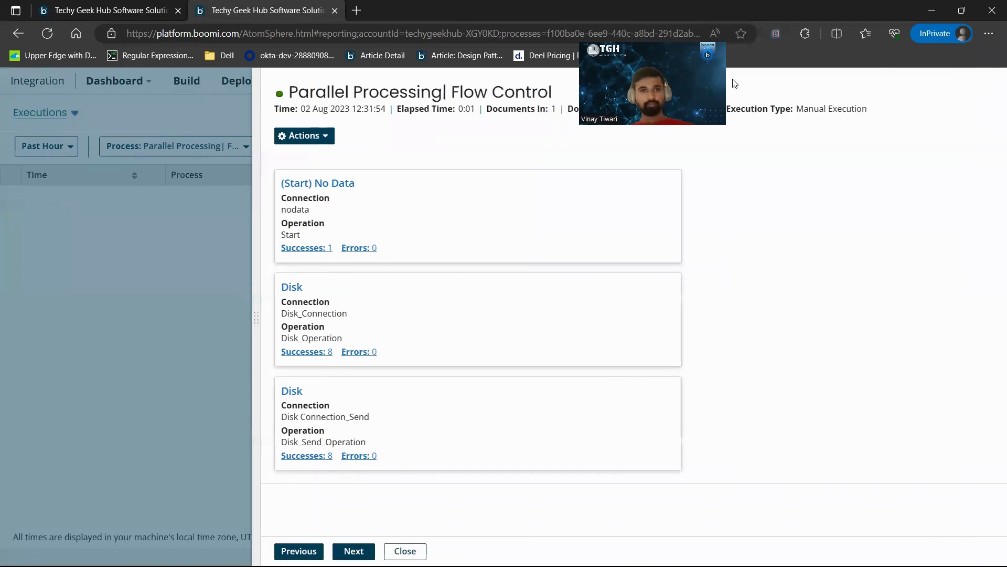
{"action": "left_click", "coordinate": [303, 135]}
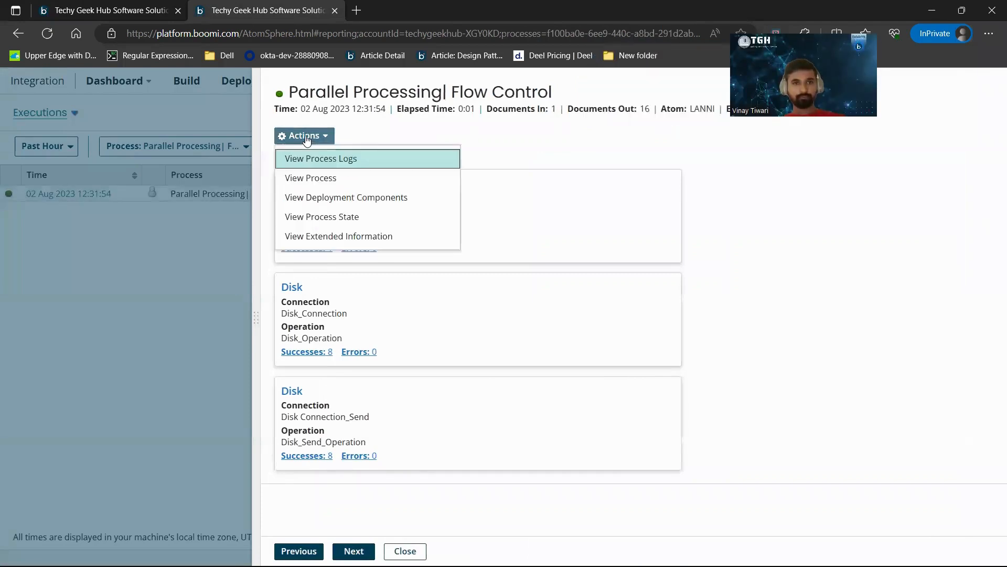
{"action": "mouse_move", "coordinate": [327, 216]}
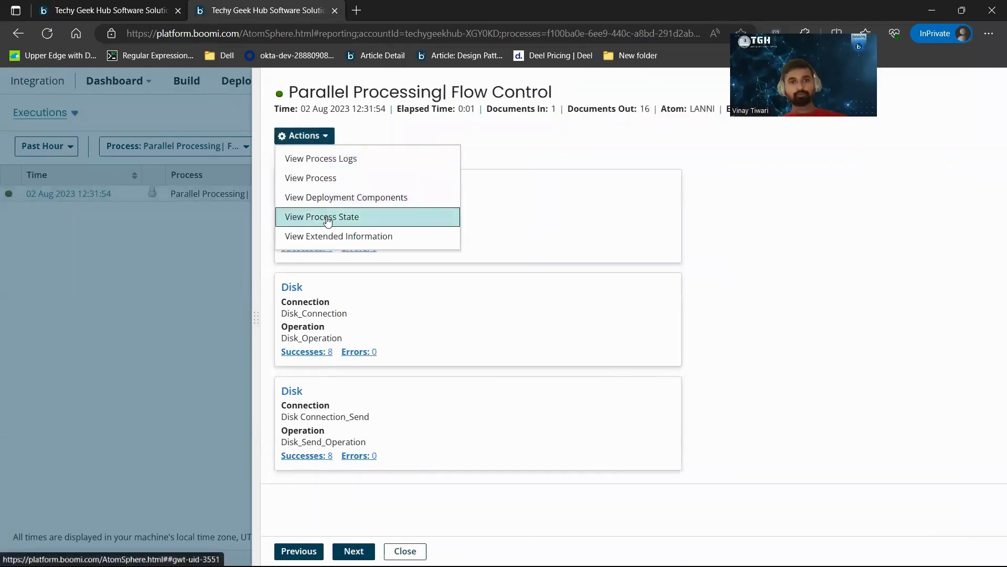
{"action": "left_click", "coordinate": [321, 217]}
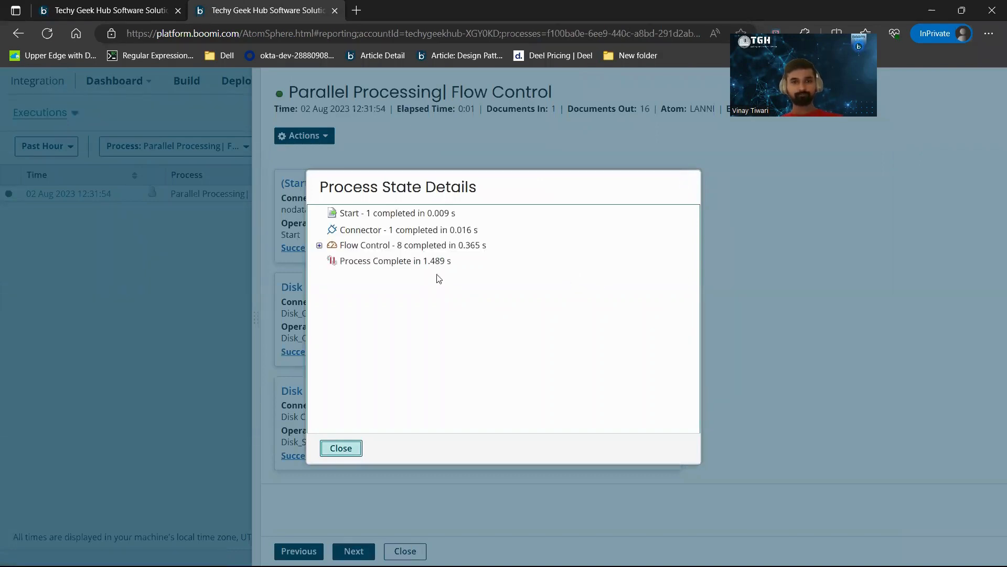
Step: Expand Flow Control, Spawned Executions and the threads to show Thread 0 and Thread 1 with 4 documents each
{"action": "left_click", "coordinate": [319, 245]}
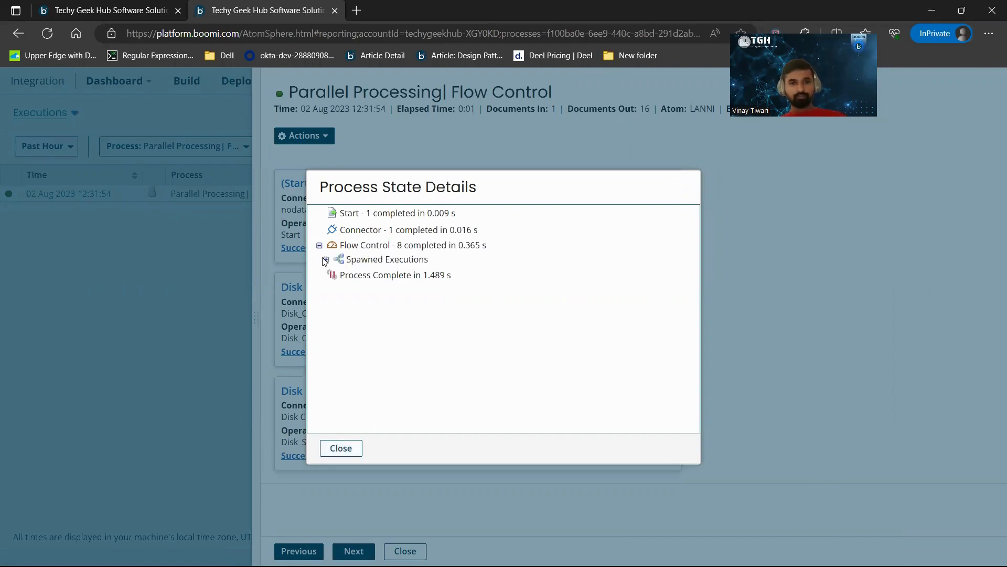
{"action": "left_click", "coordinate": [325, 259]}
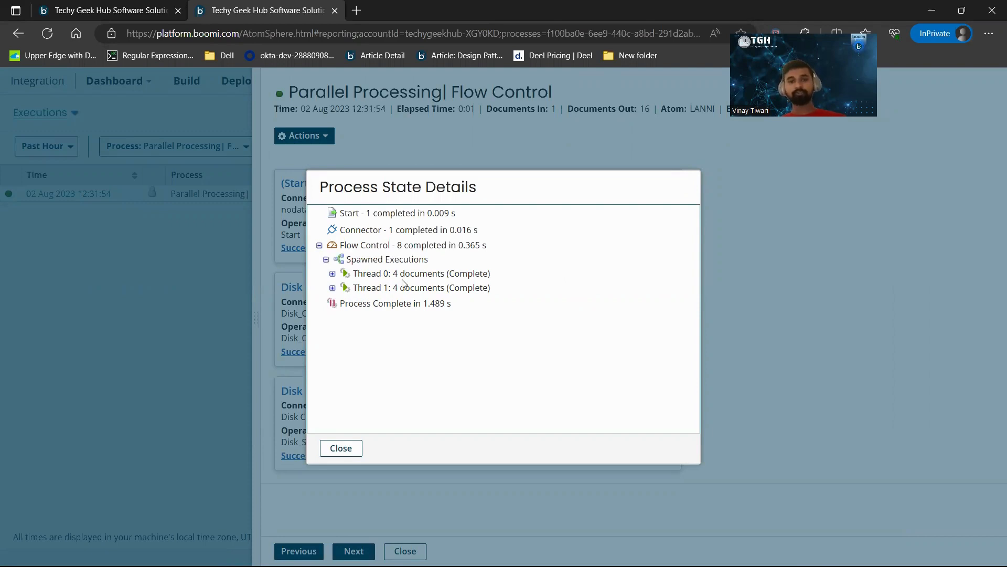
{"action": "mouse_move", "coordinate": [375, 295]}
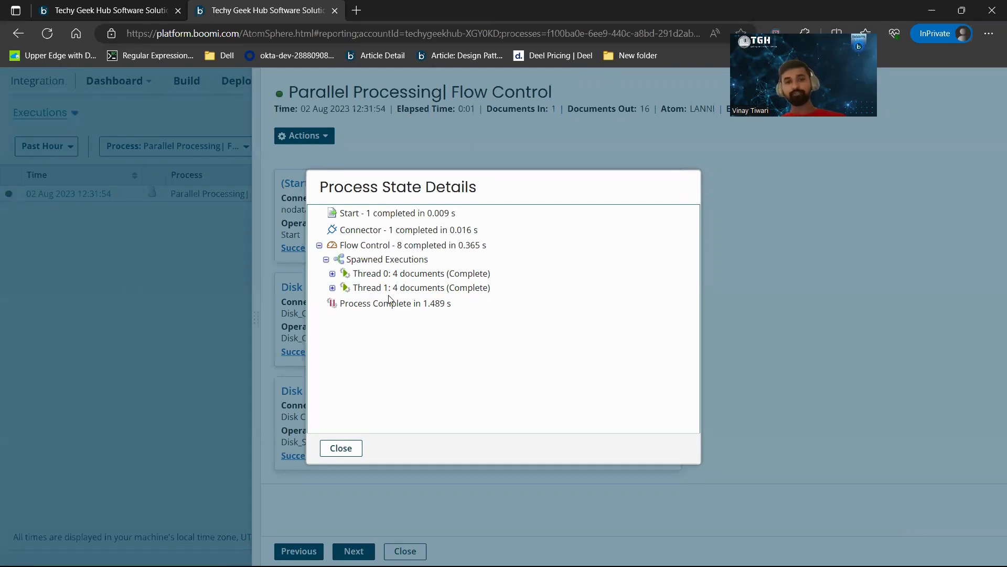
{"action": "left_click", "coordinate": [332, 273]}
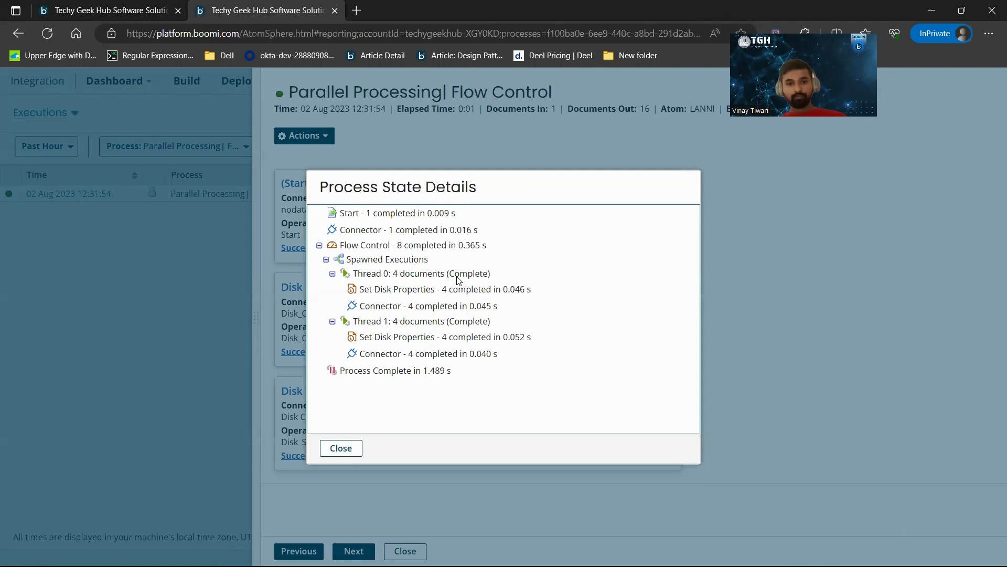
{"action": "mouse_move", "coordinate": [473, 406]}
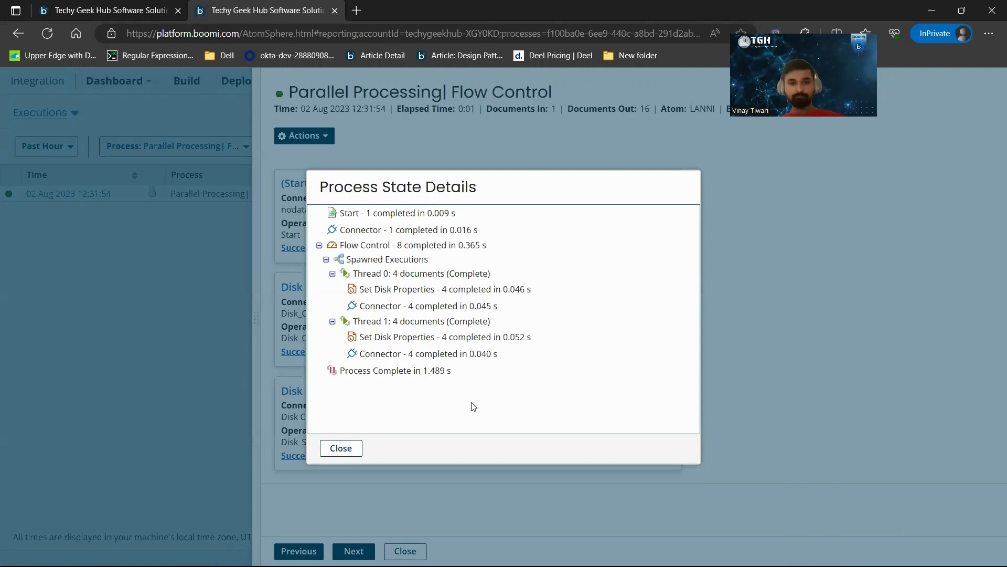
{"action": "mouse_move", "coordinate": [363, 459]}
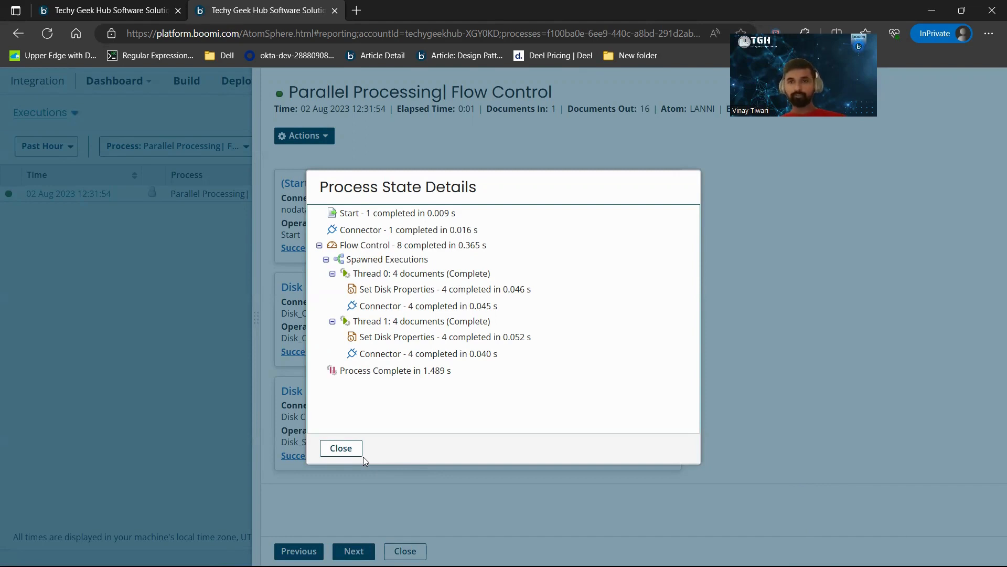
{"action": "mouse_move", "coordinate": [341, 448]}
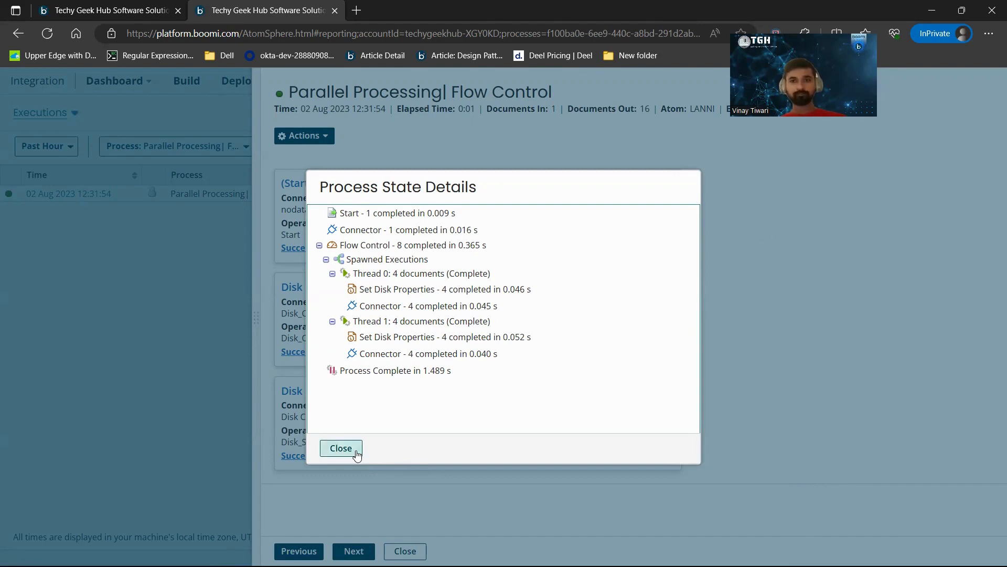